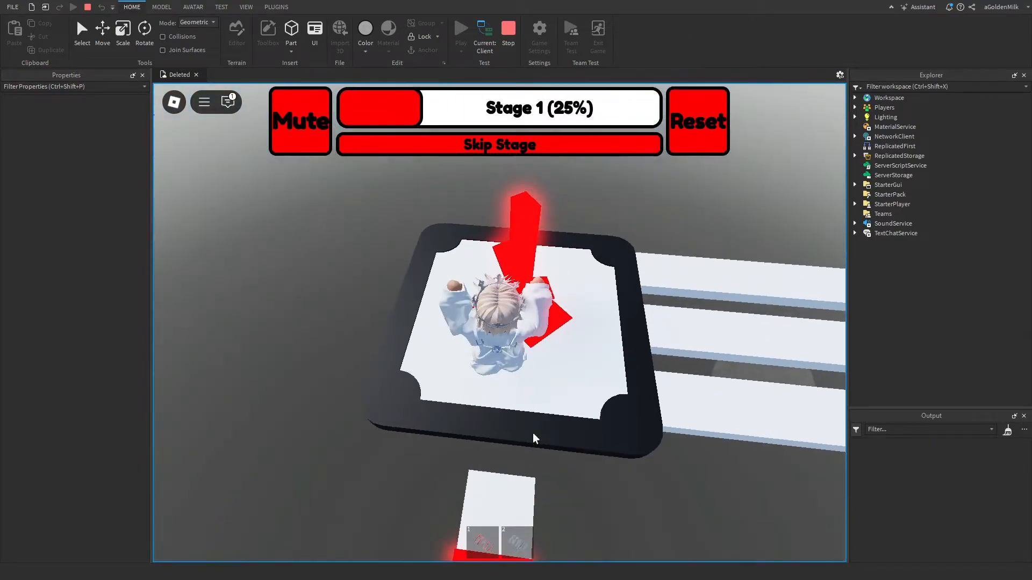
Stop the running playtest and show the Toolbox library of saved models.
left_click(12, 7)
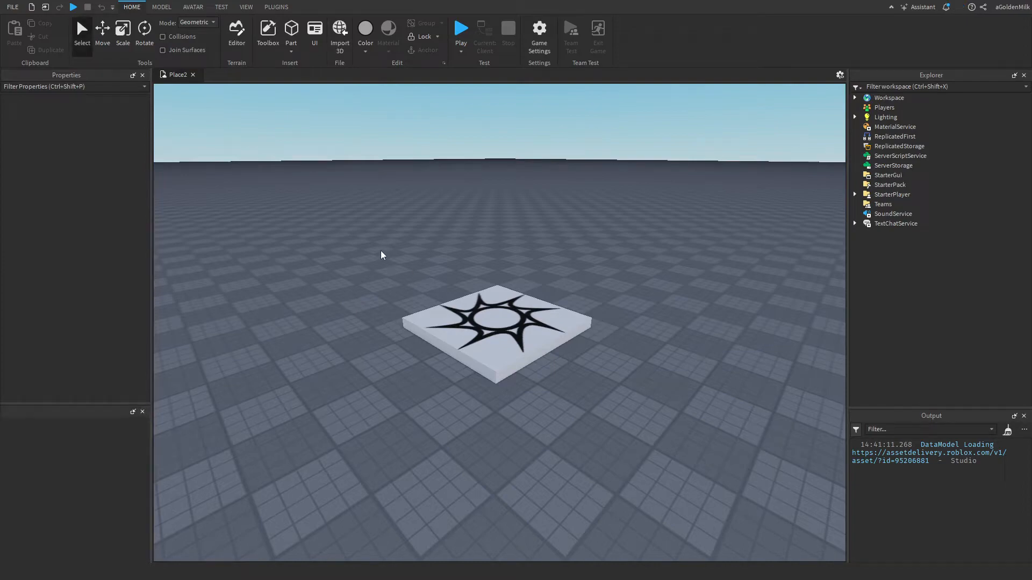
left_click(268, 33)
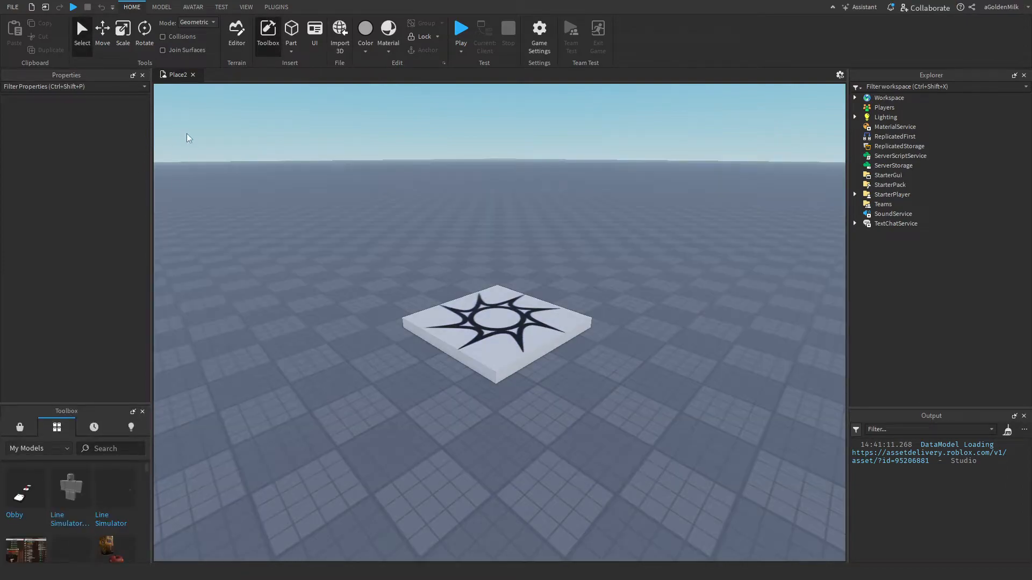
Publish the place to Roblox, overwriting the existing Deleted experience.
left_click(11, 6)
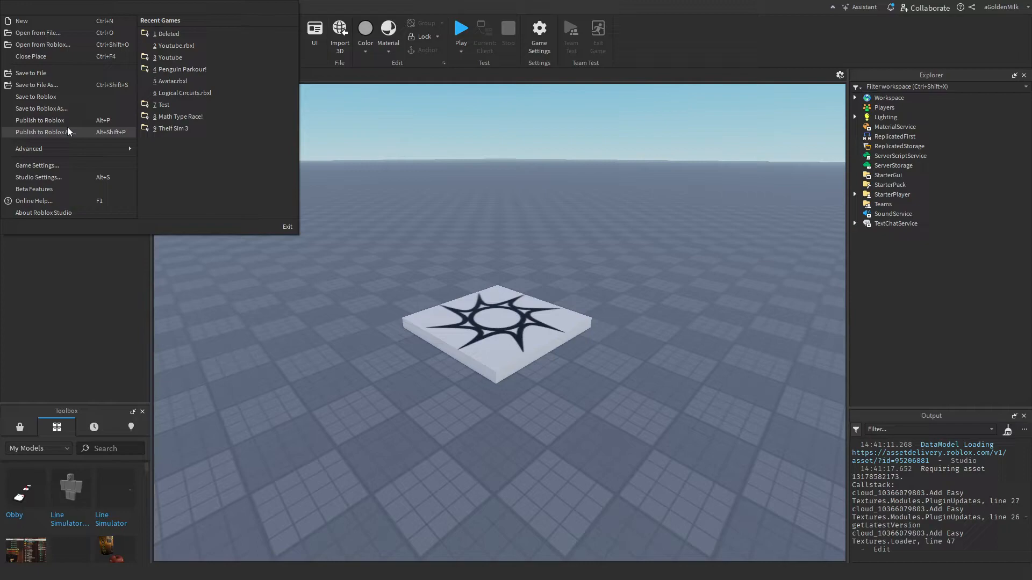
left_click(47, 132)
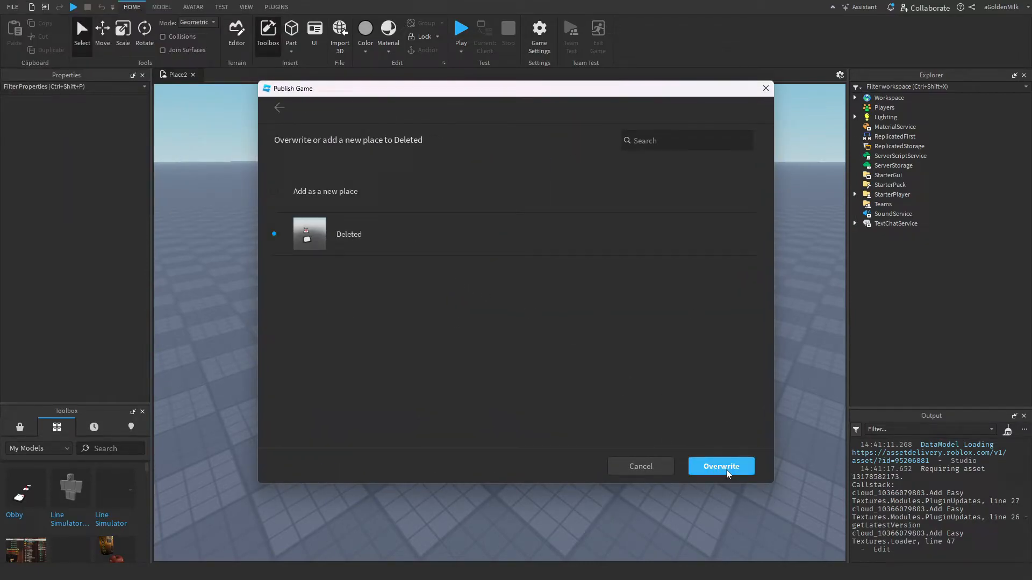
left_click(720, 465)
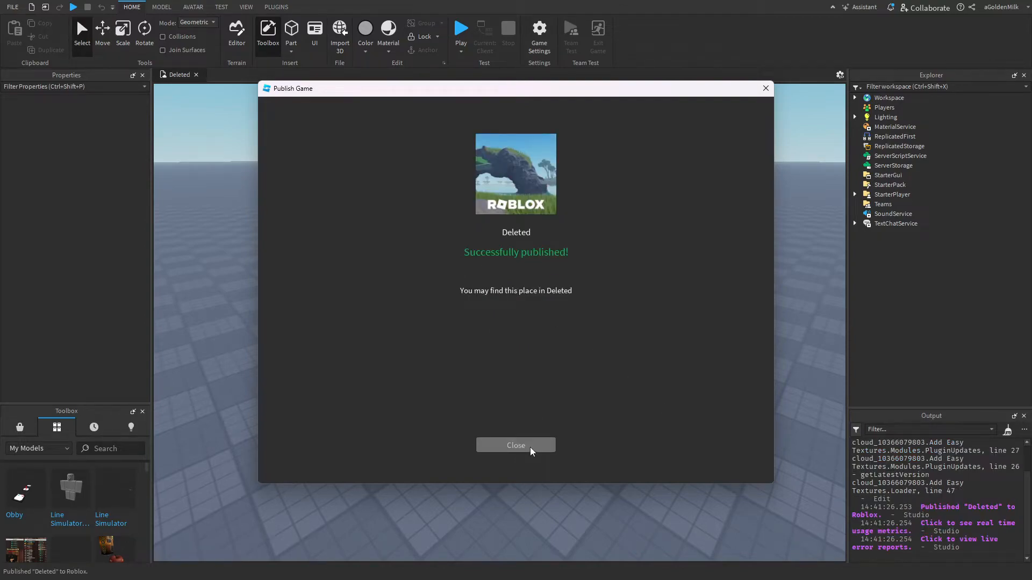
Dismiss the publish success message and browse the Game Settings sections.
left_click(516, 445)
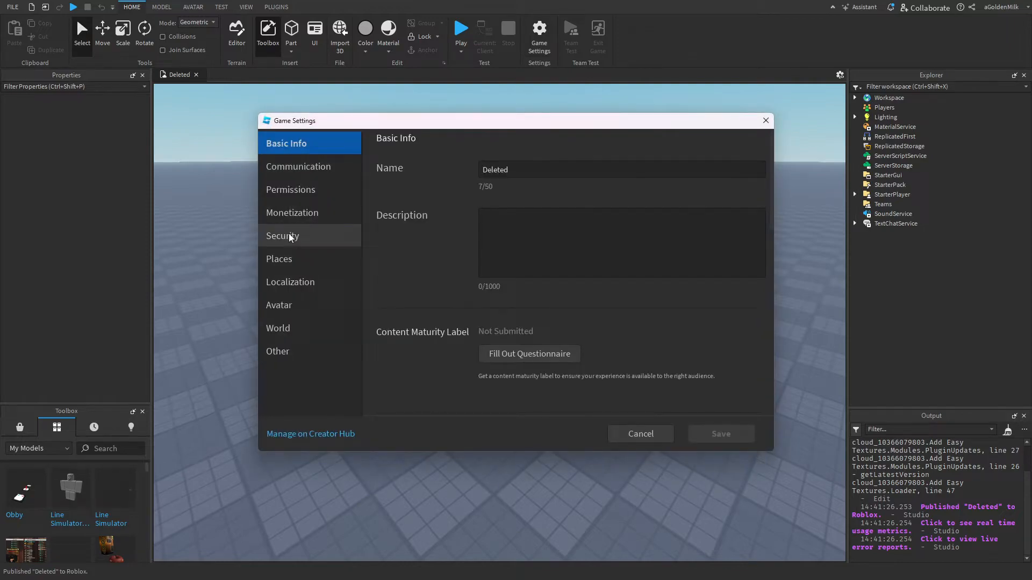
left_click(283, 236)
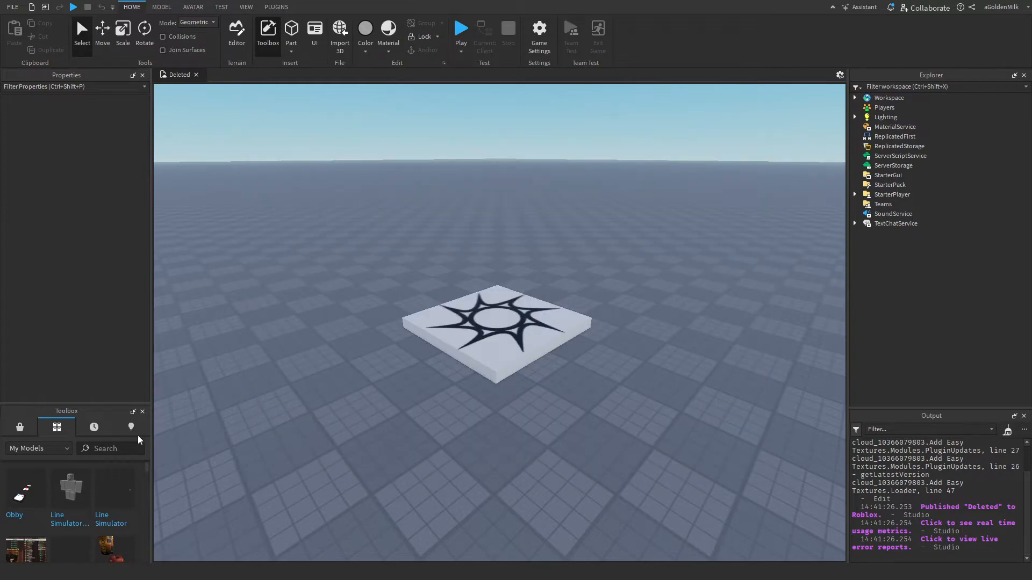
Insert the Obby kit with its scripts and ungroup its Workspace bundle from the Obby folder.
left_click(24, 487)
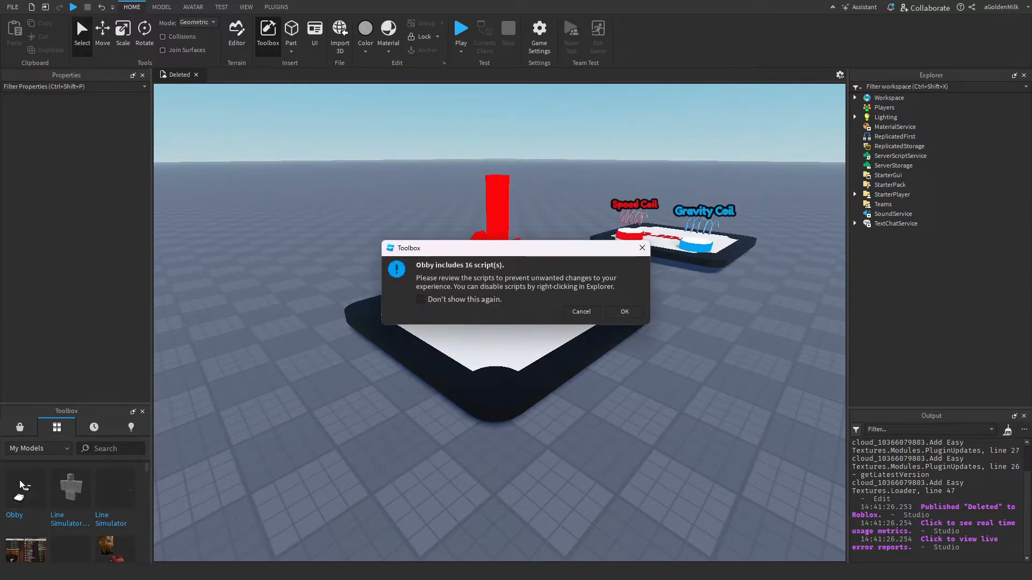
left_click(623, 312)
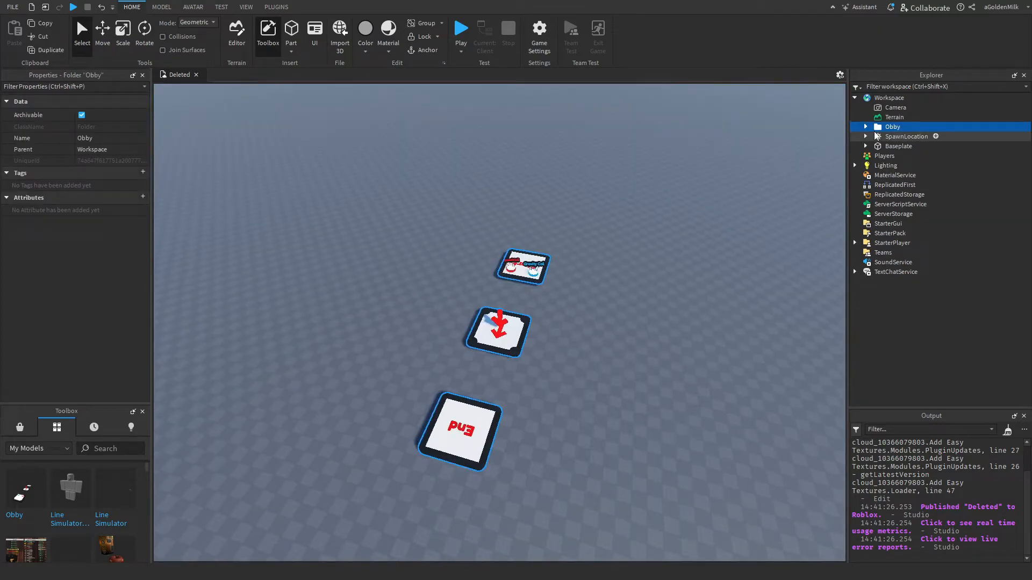
left_click(864, 127)
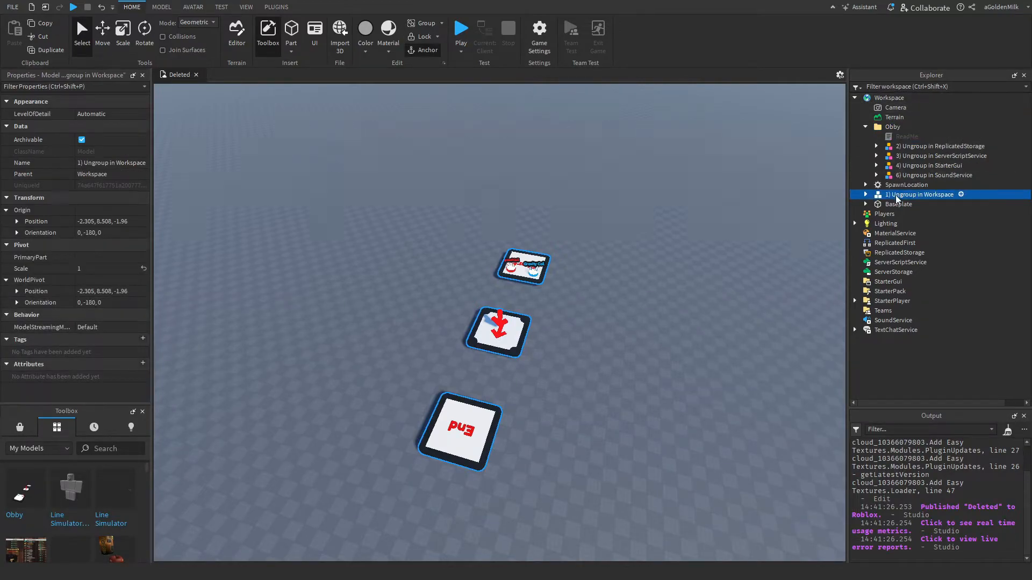
right_click(919, 195)
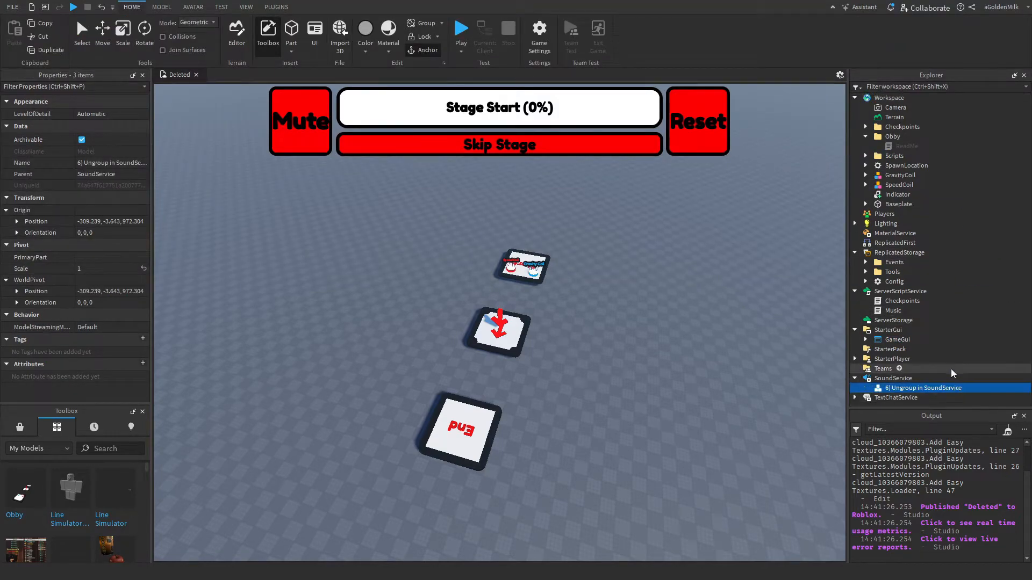
Ungroup the sounds into SoundService, then delete the empty Obby folder and the Baseplate.
left_click(894, 137)
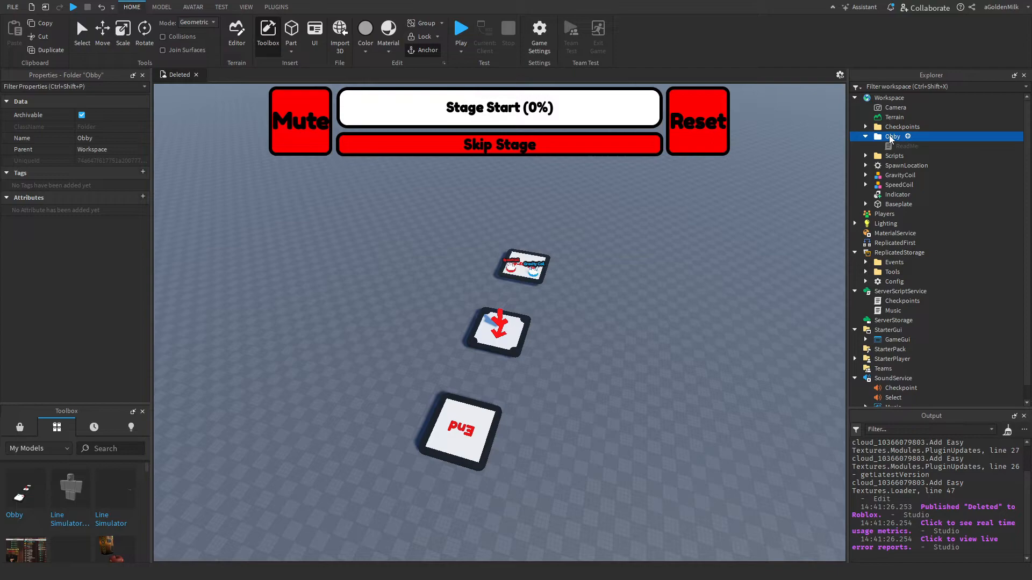
left_click(865, 136)
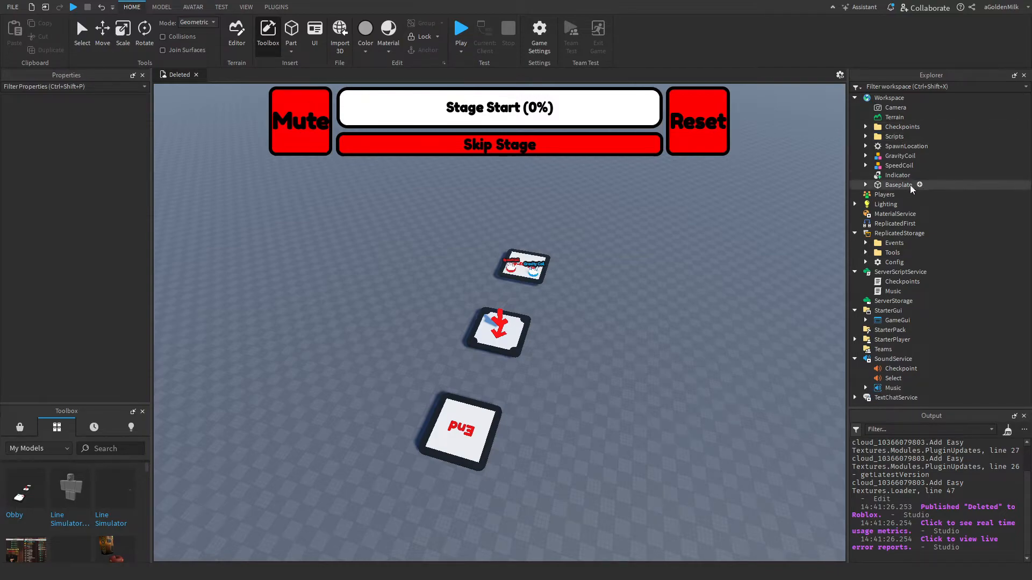
left_click(899, 185)
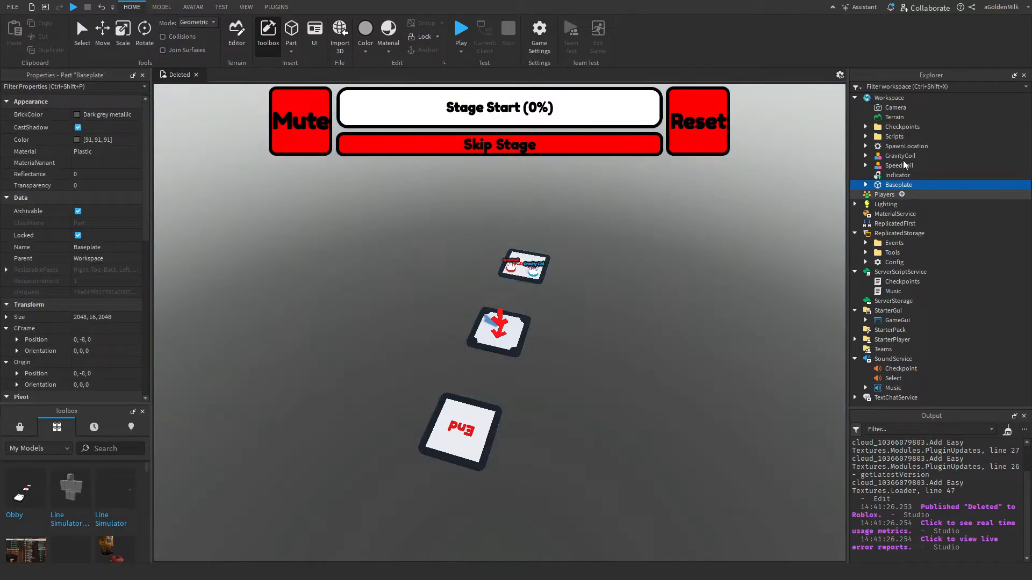
left_click(906, 145)
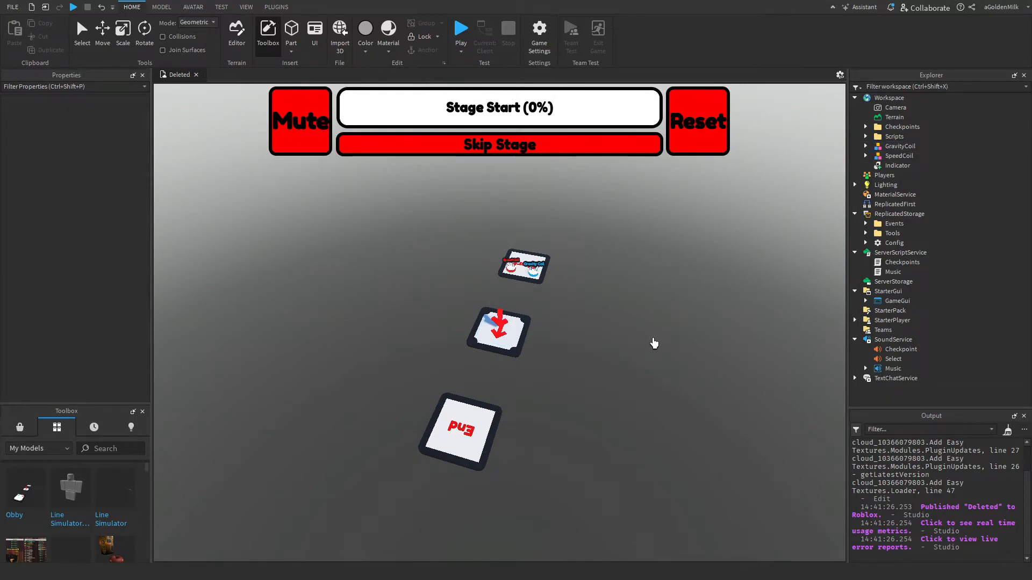
mouse_move(605, 294)
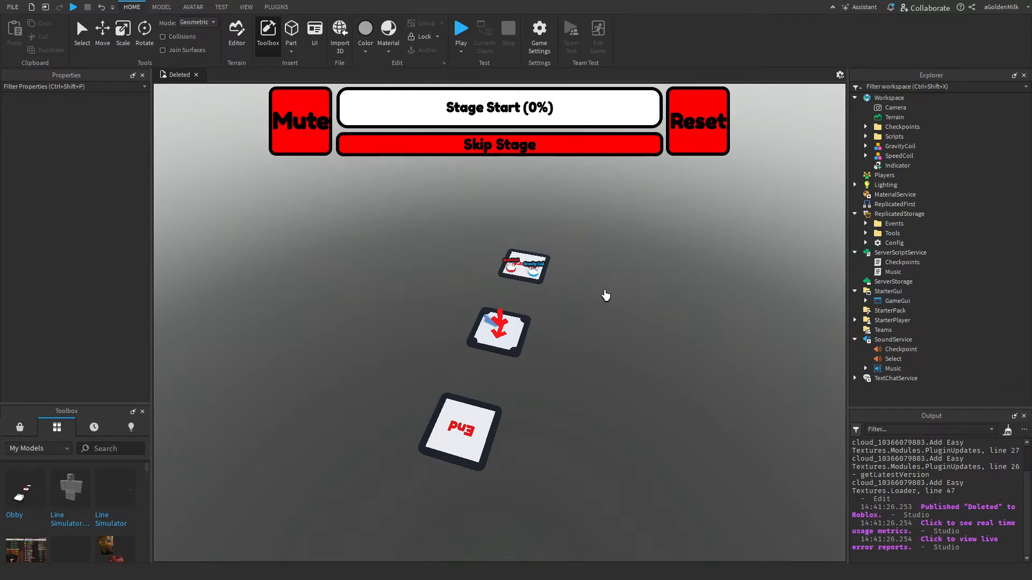
Add the Stages and inspect the numbered checkpoints, including checkpoint 4.
left_click(889, 98)
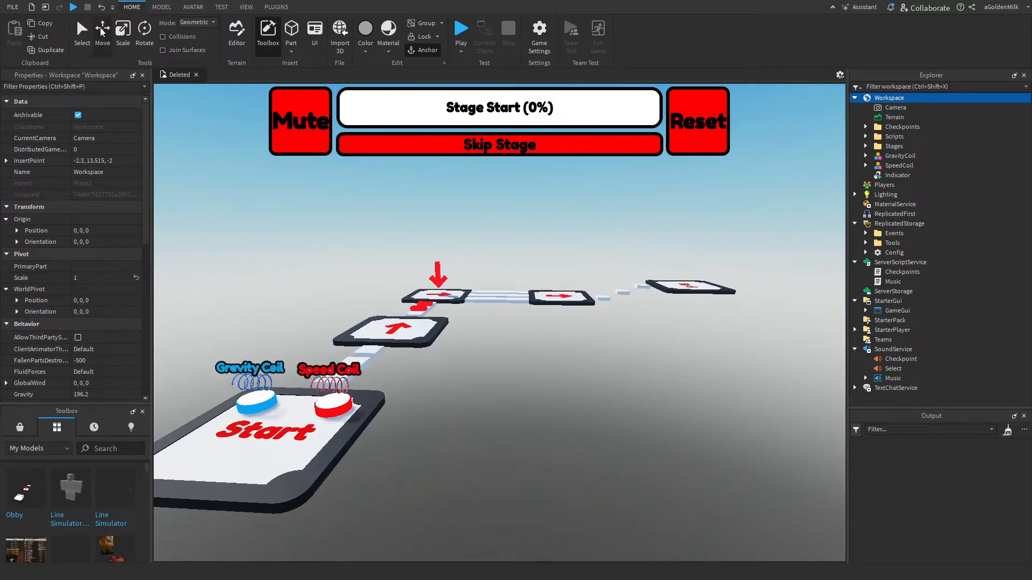
left_click(897, 145)
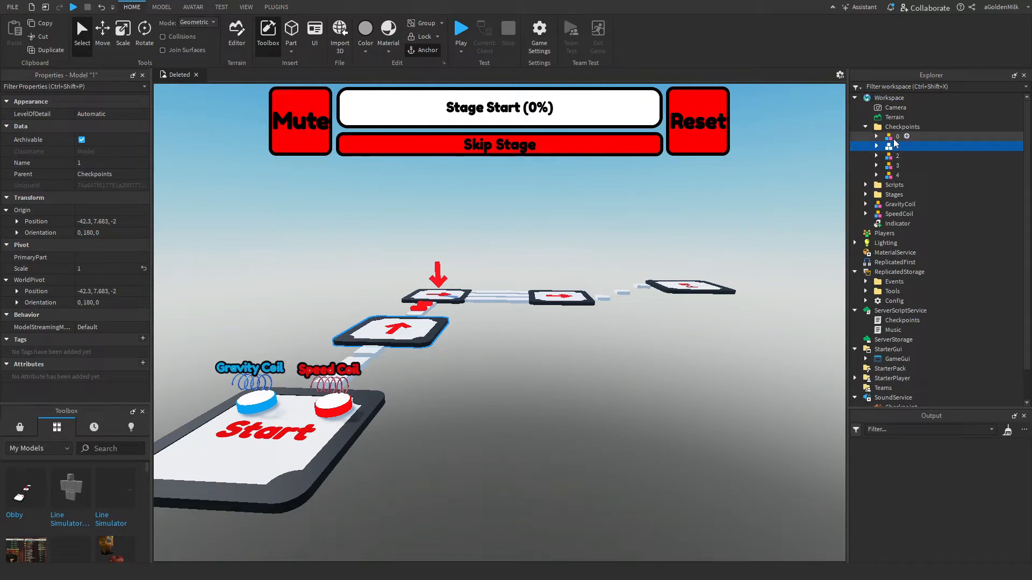
left_click(896, 137)
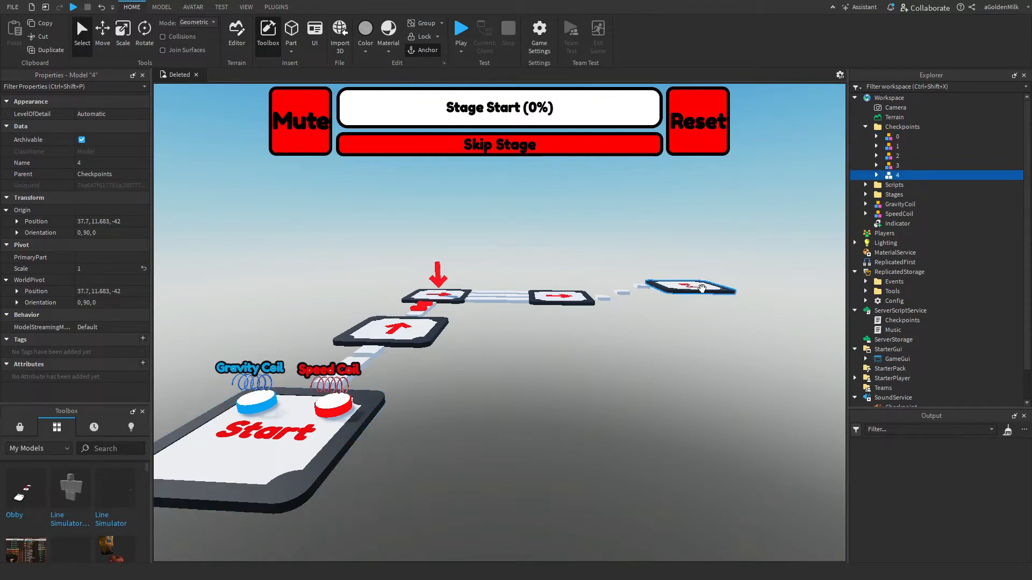
mouse_move(465, 340)
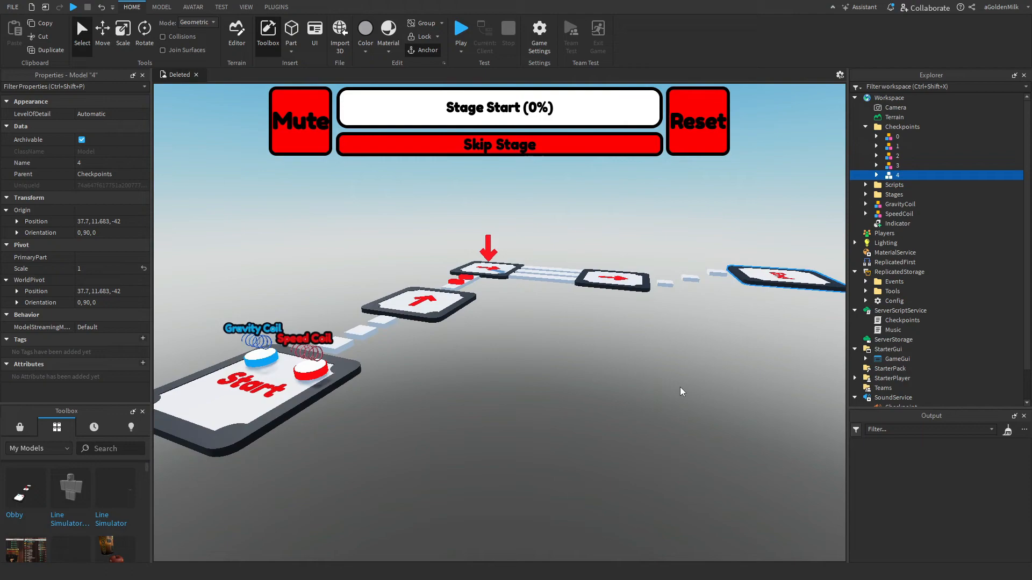
Inspect stages 0, 2 and 3 and look closely at a stage obstacle.
left_click(895, 194)
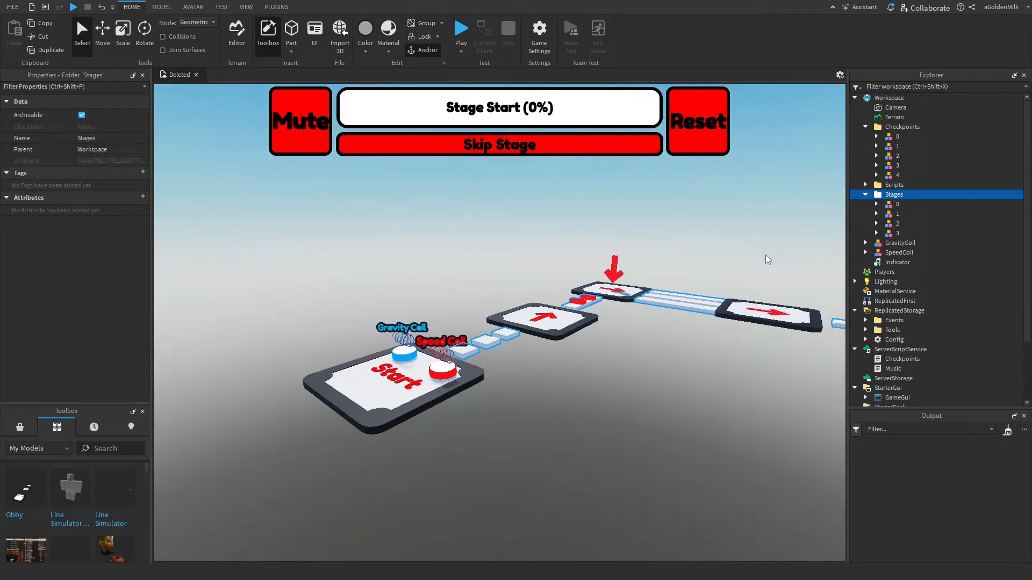
left_click(897, 204)
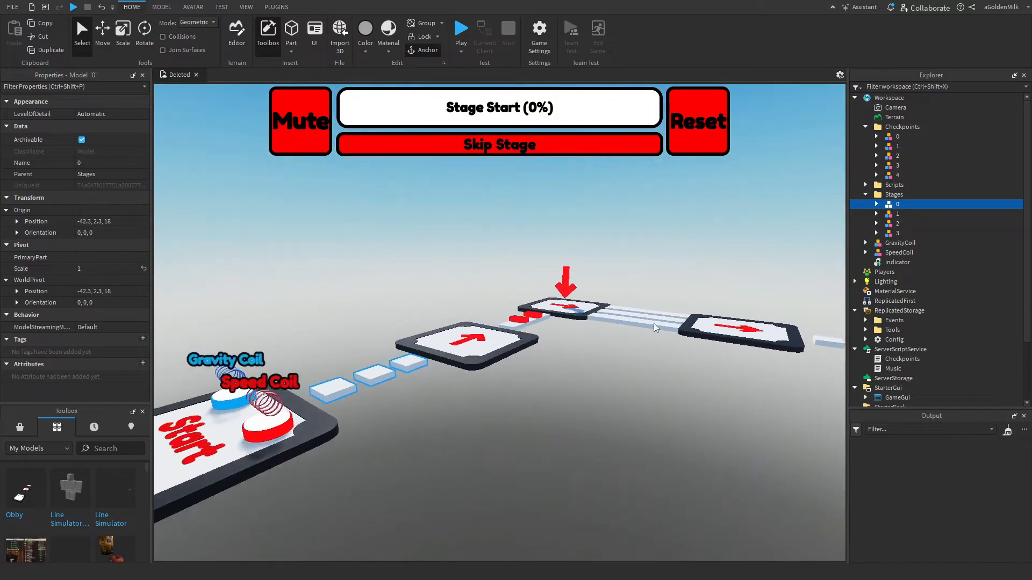
left_click(896, 224)
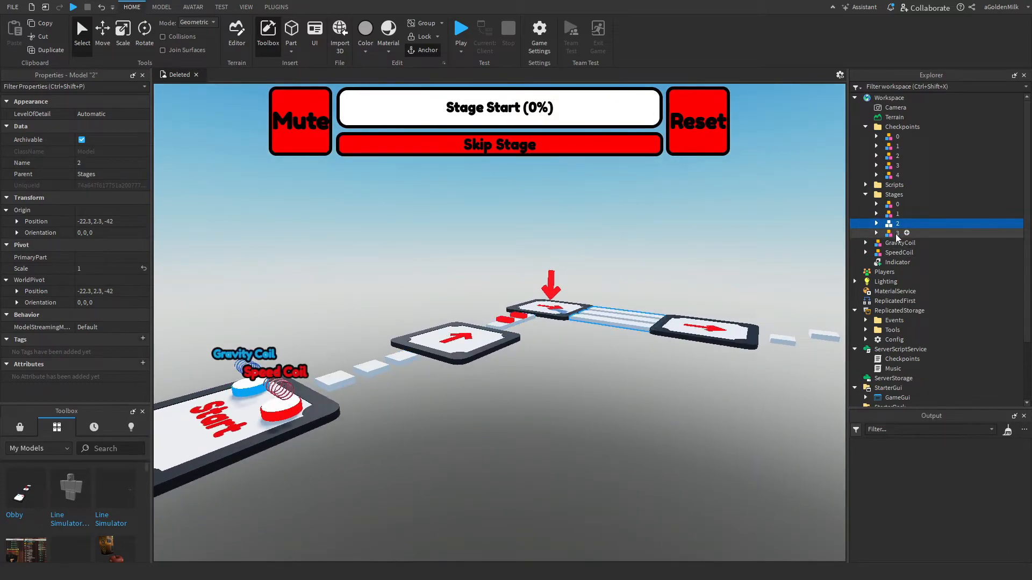
left_click(897, 234)
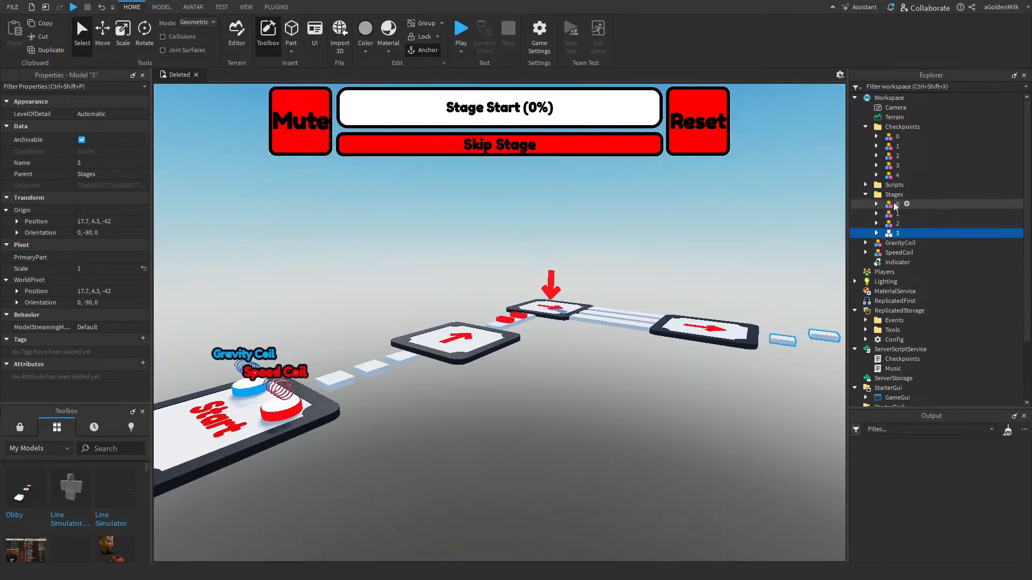
left_click(896, 212)
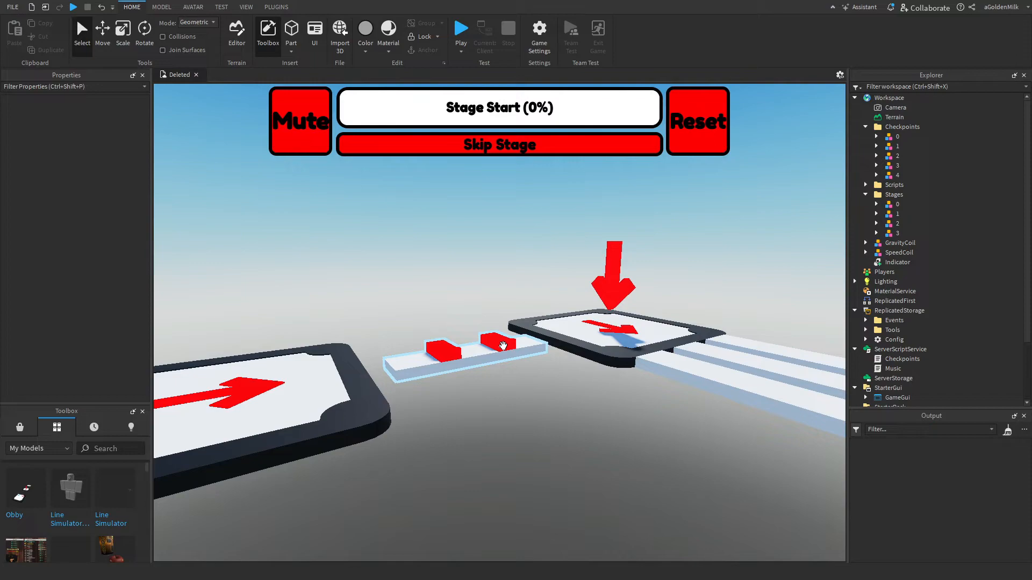
left_click(896, 213)
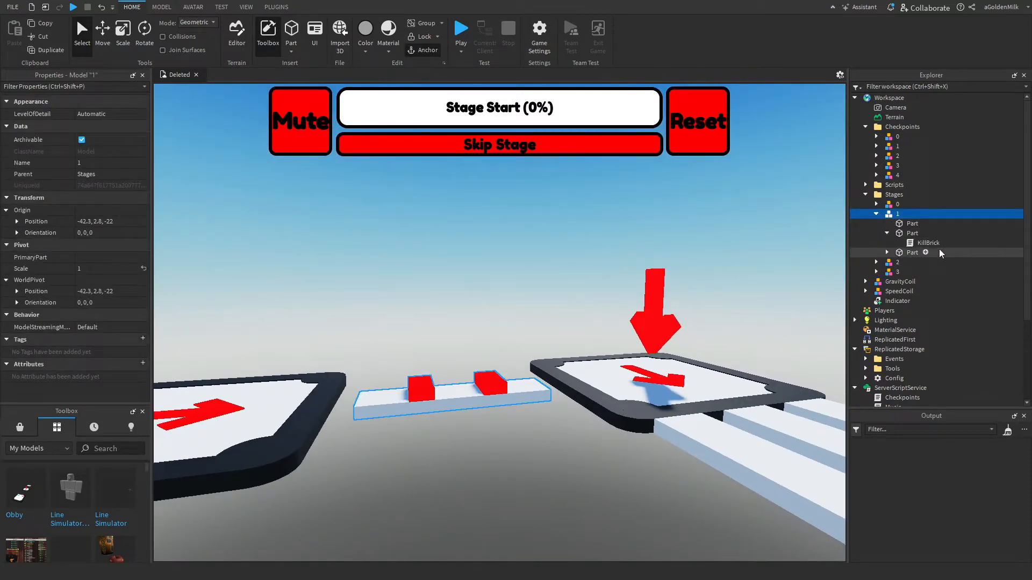
left_click(928, 242)
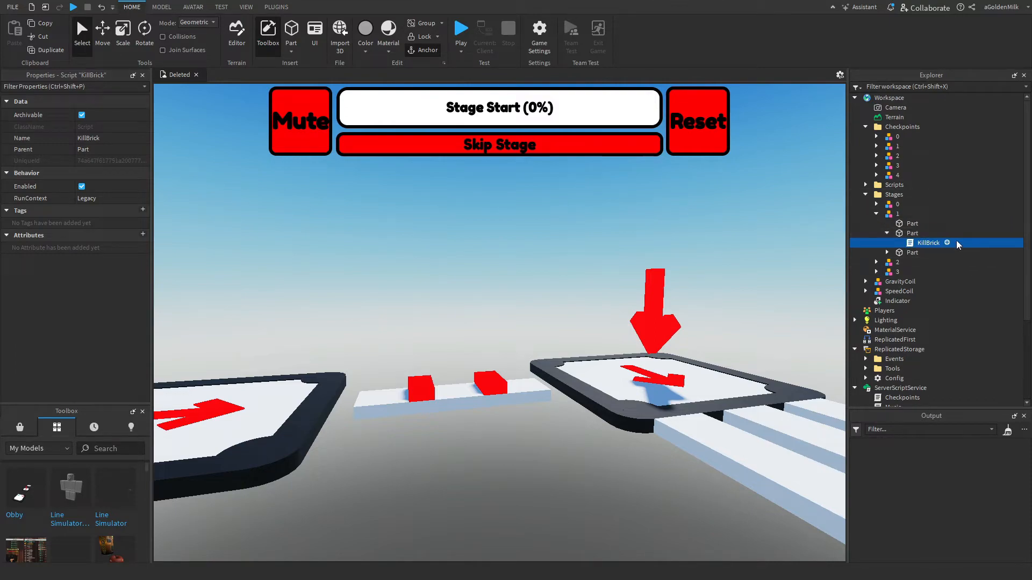
left_click(894, 185)
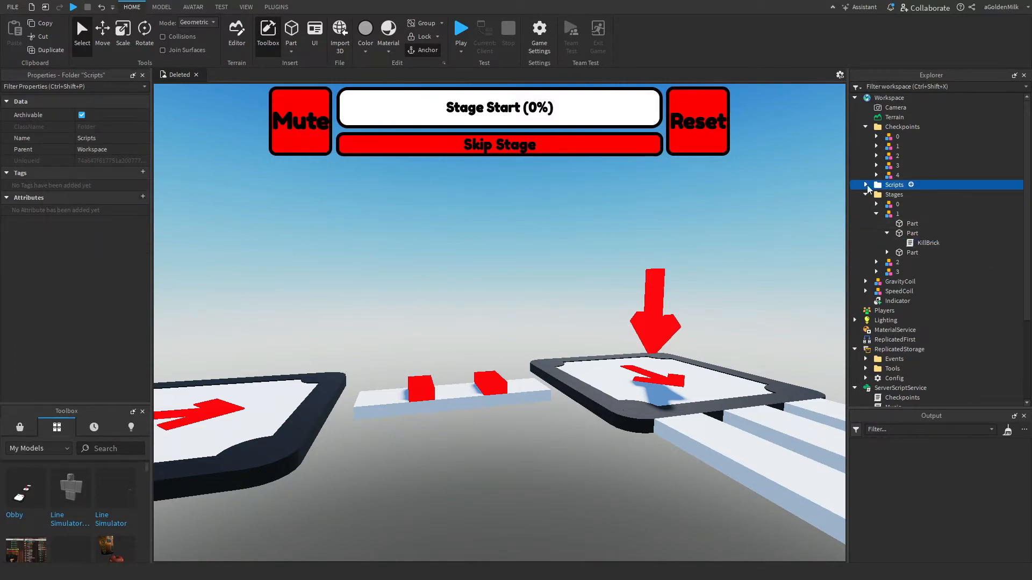
left_click(867, 185)
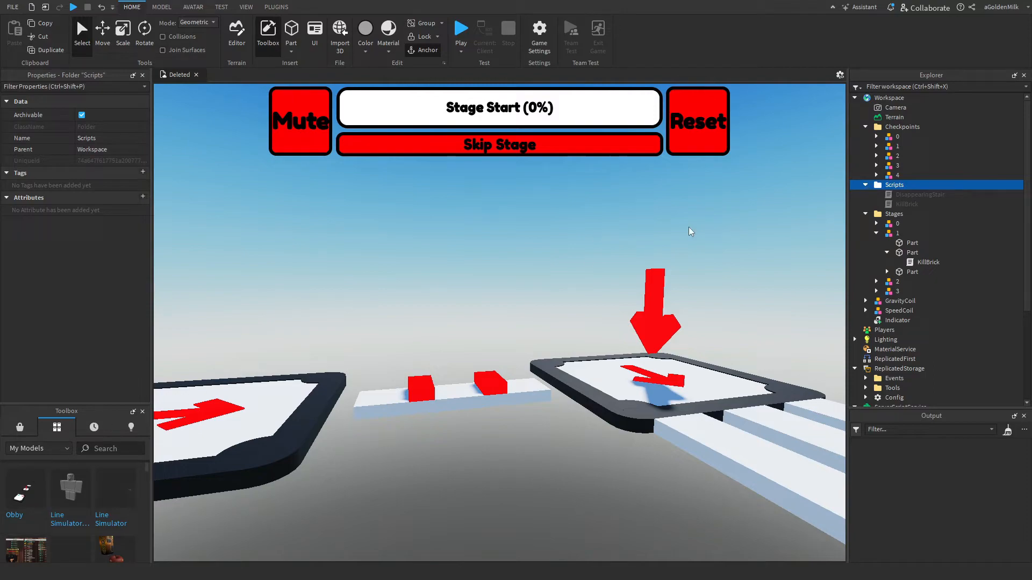
left_click(907, 205)
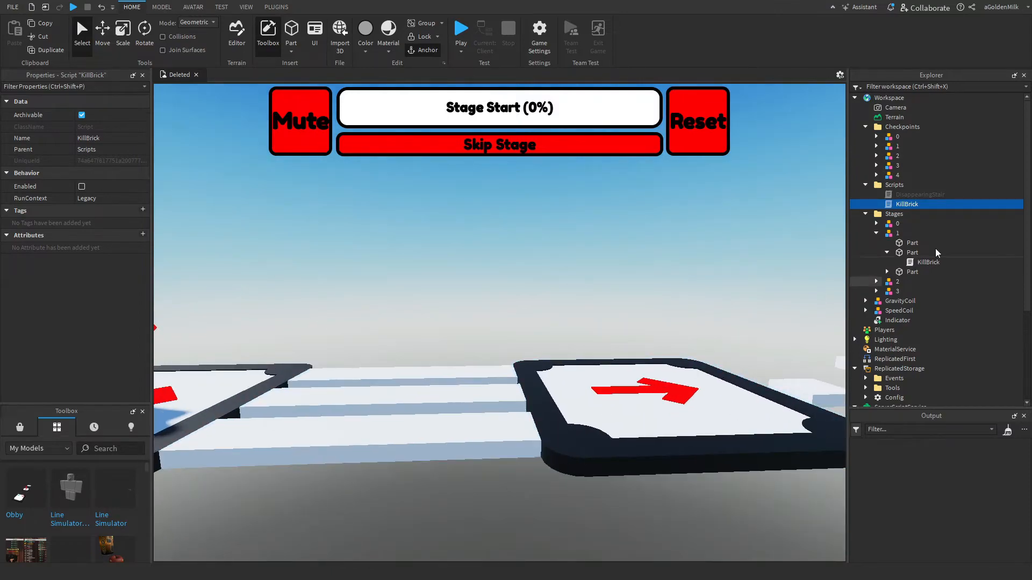
left_click(921, 195)
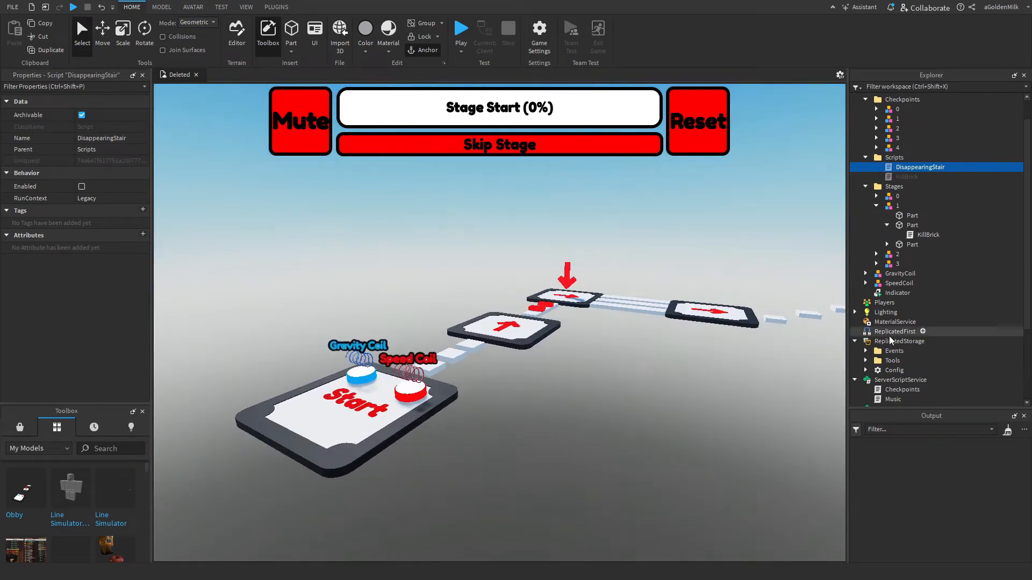
Enable the SavedStages value in ReplicatedStorage's Config folder.
left_click(900, 341)
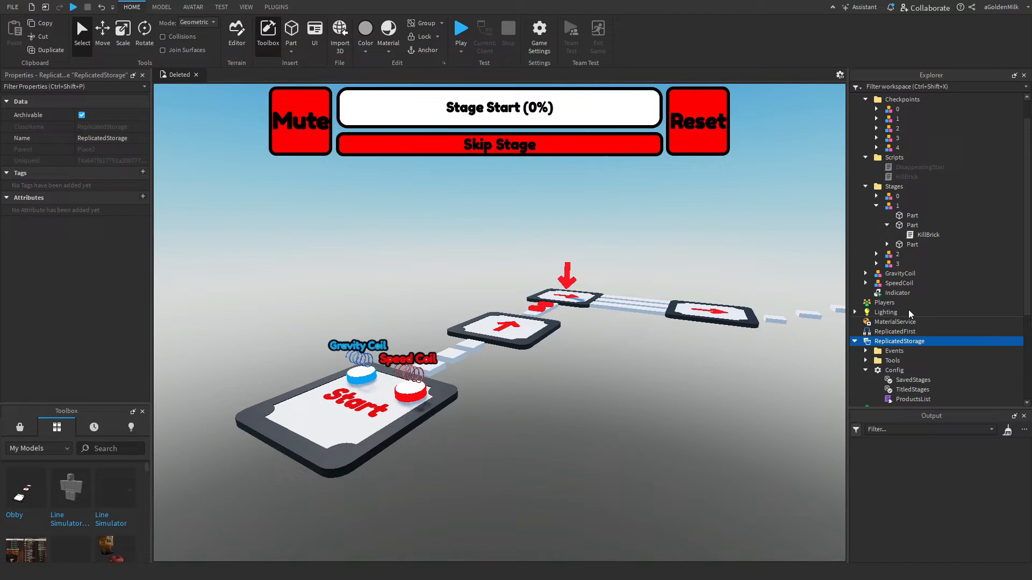
scroll("down", 3)
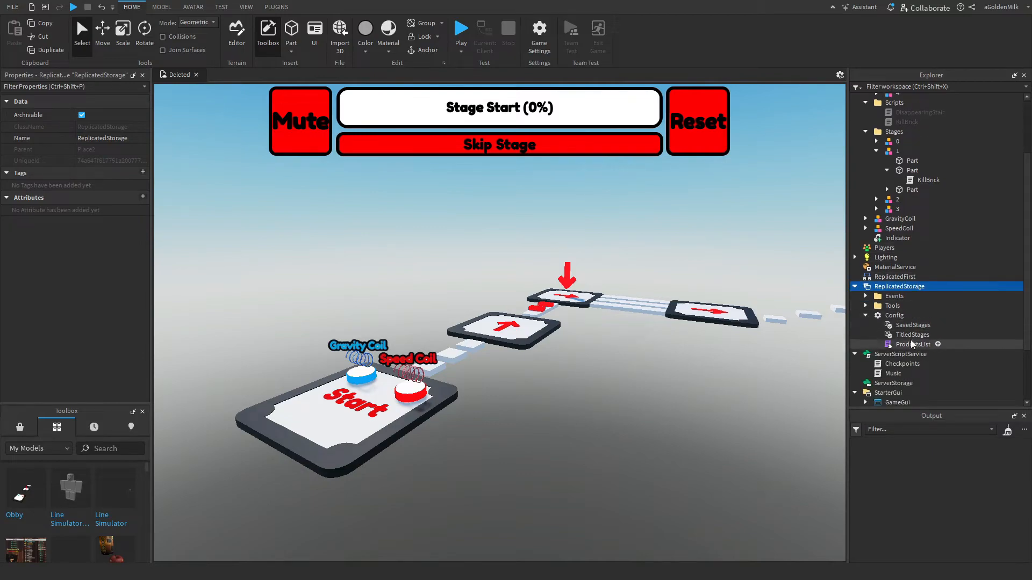
left_click(911, 325)
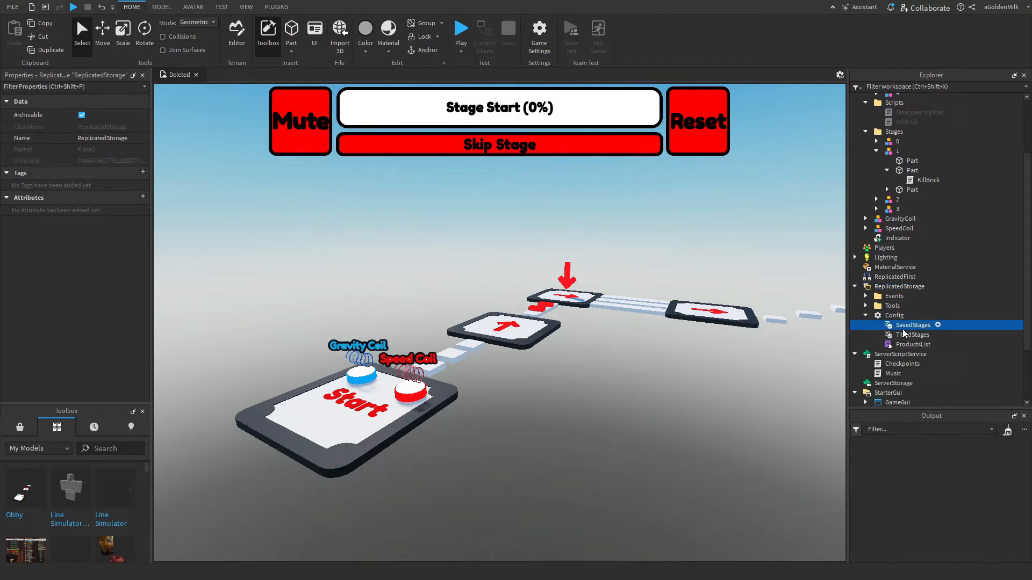
left_click(912, 325)
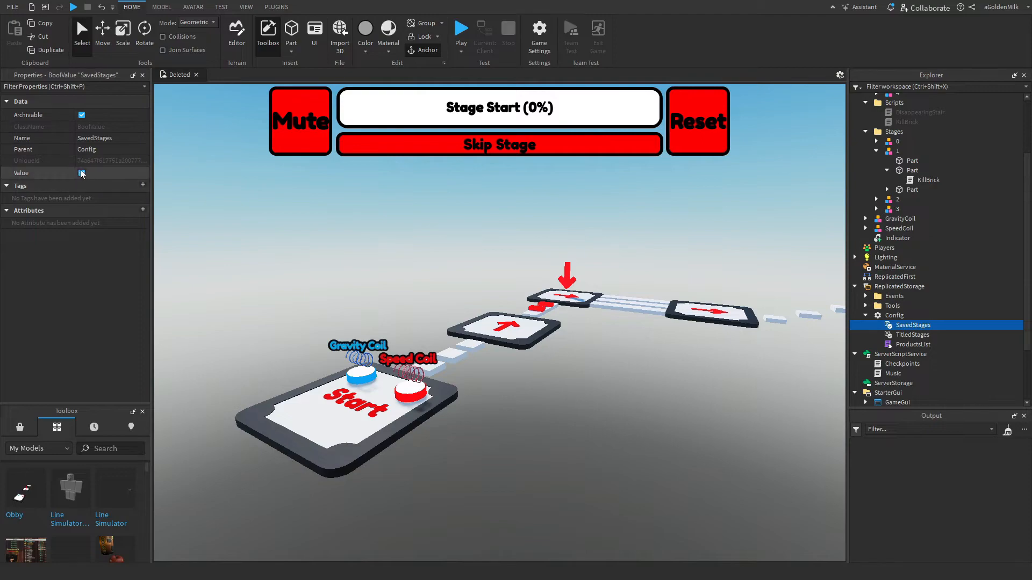
left_click(82, 173)
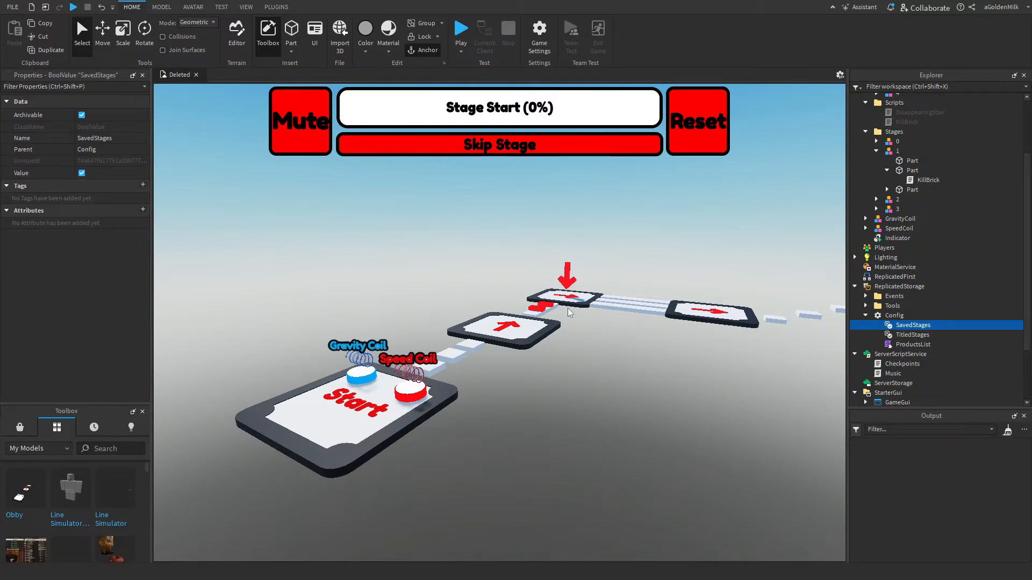
mouse_move(773, 400)
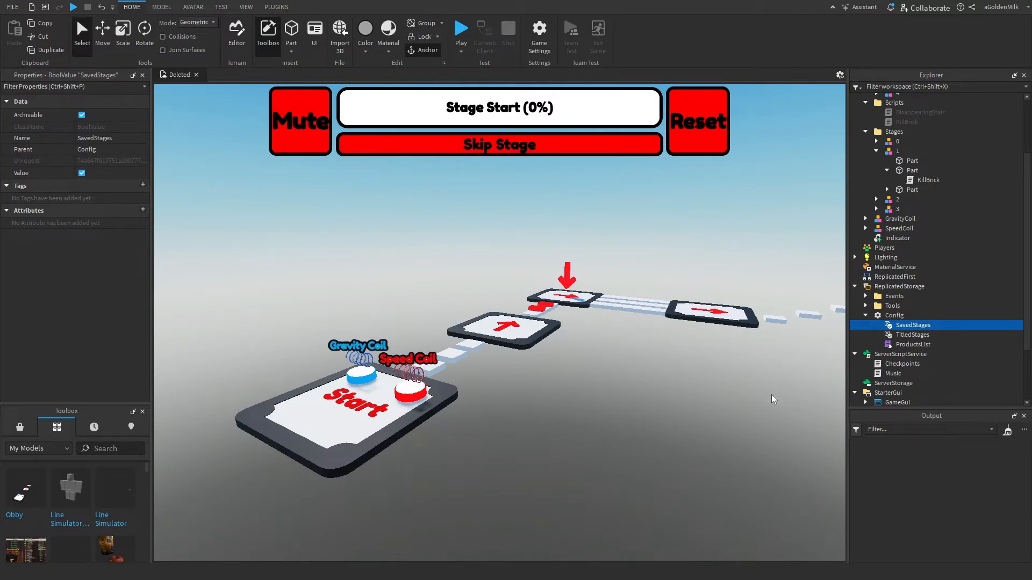
left_click(398, 427)
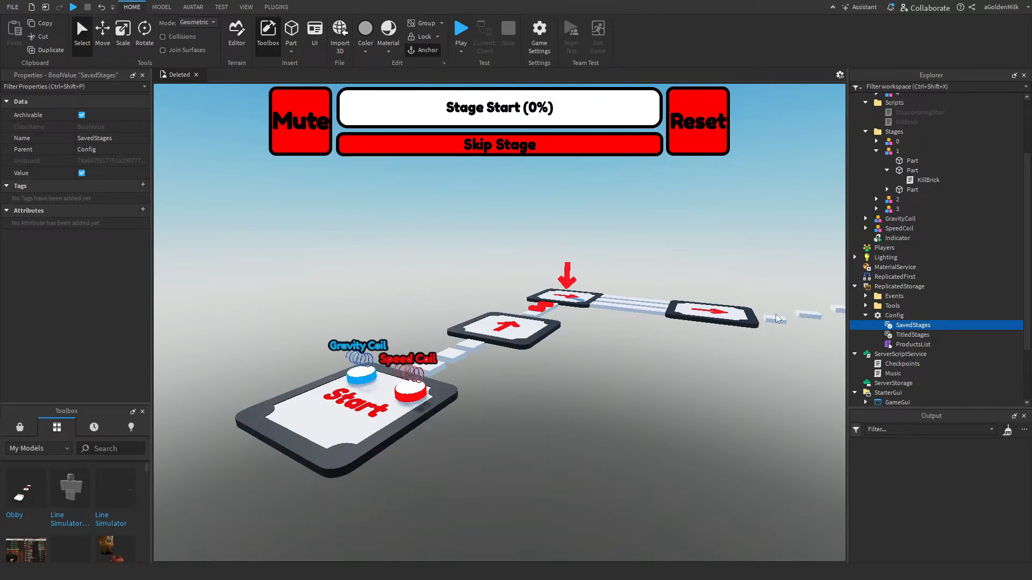
mouse_move(208, 172)
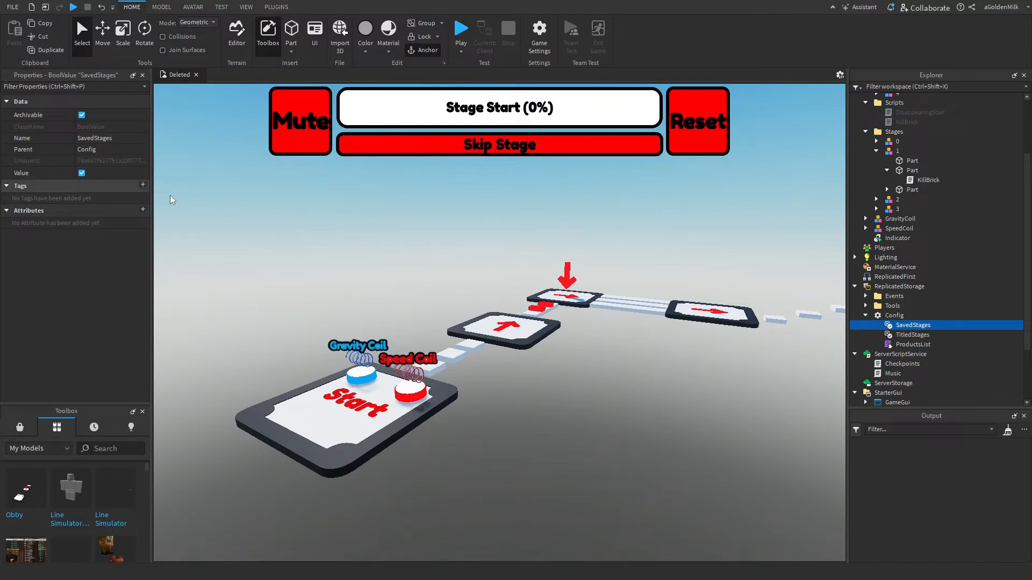
mouse_move(489, 283)
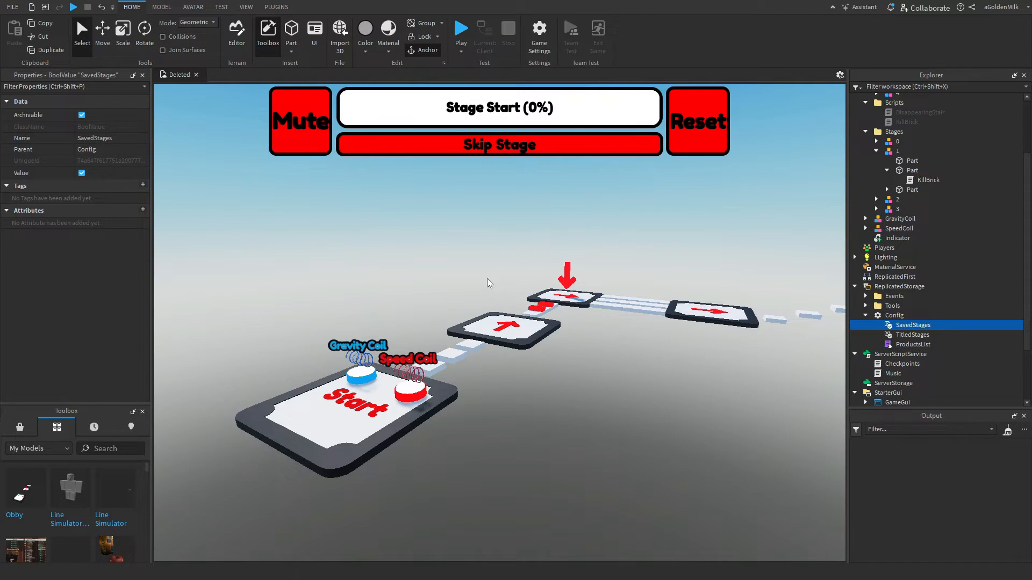
Enable the TitledStages value in the Config folder.
left_click(913, 334)
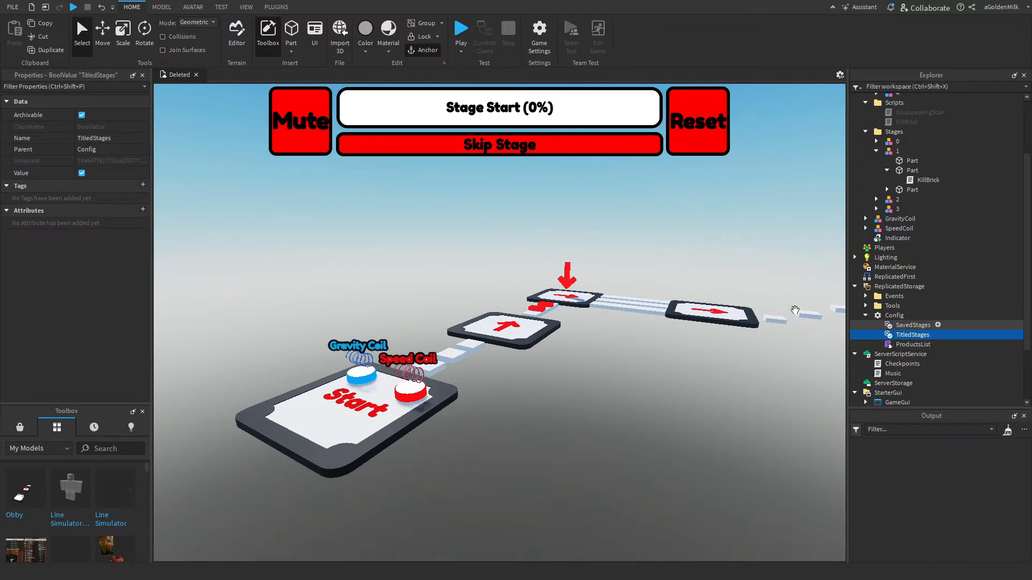
mouse_move(405, 218)
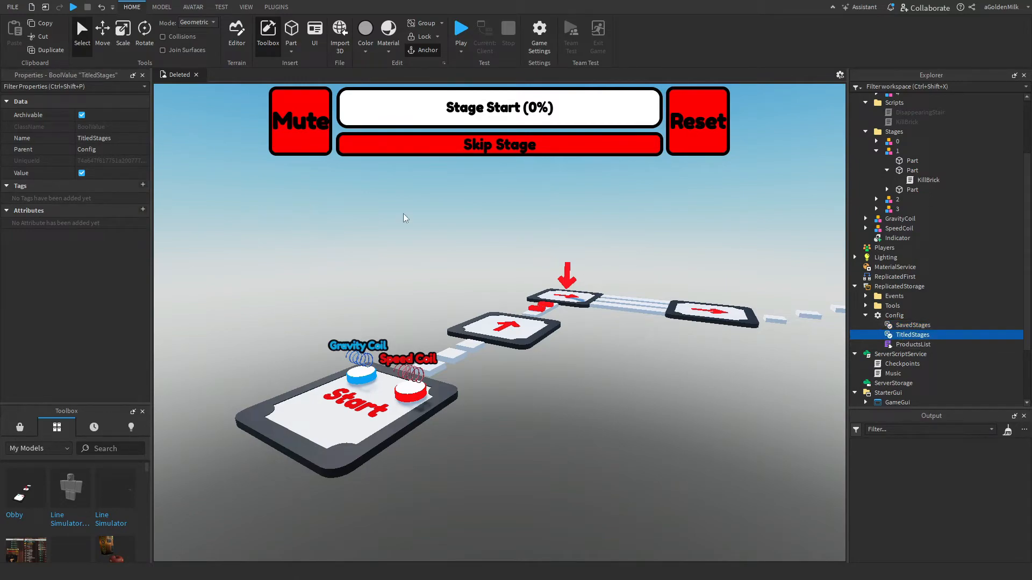
mouse_move(753, 212)
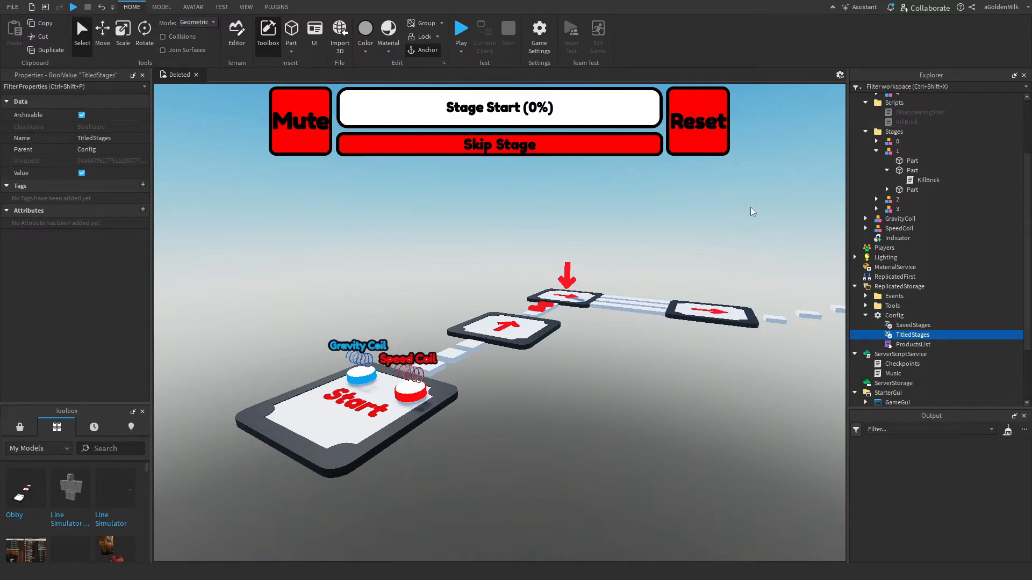
left_click(356, 415)
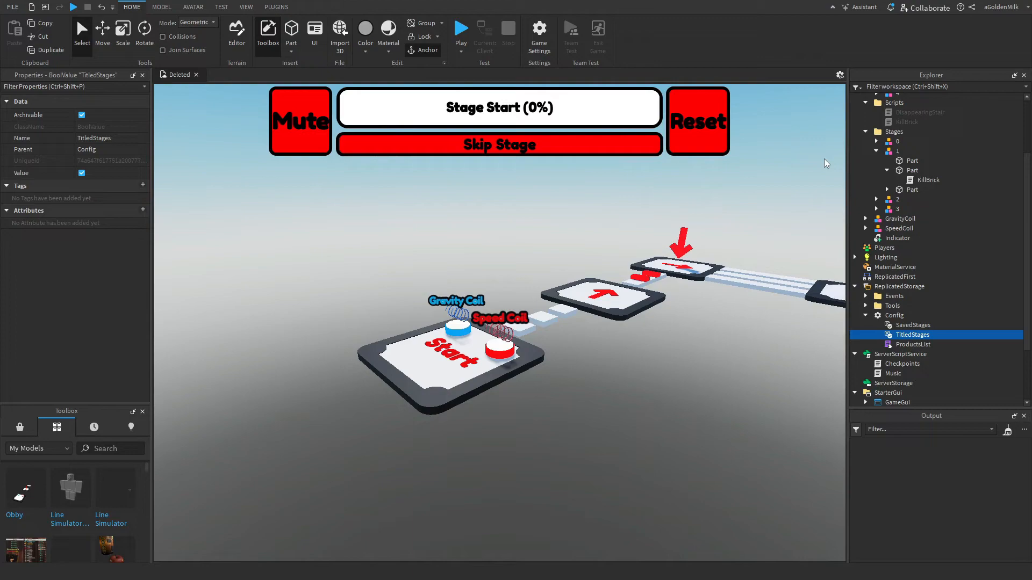
mouse_move(694, 306)
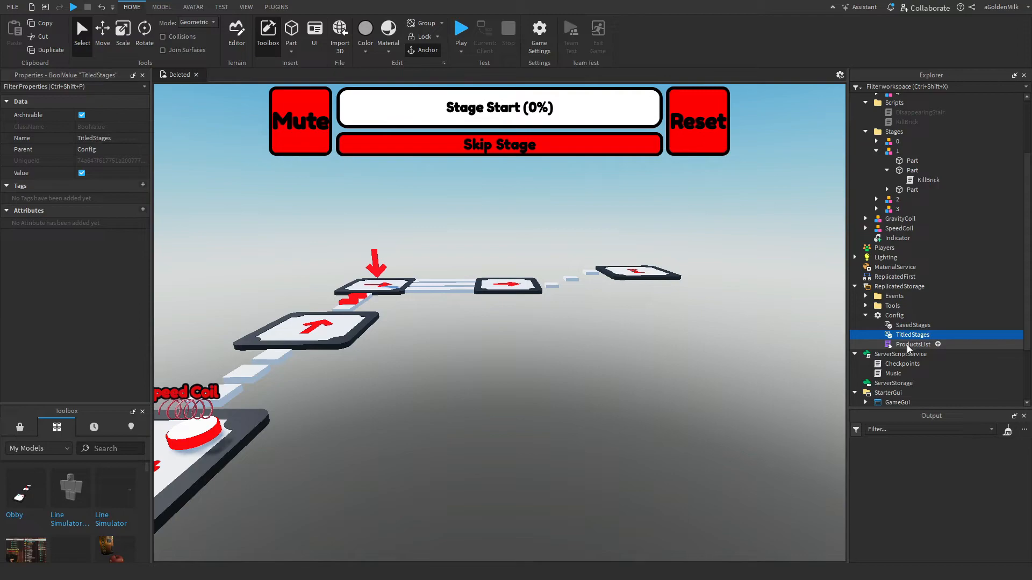
double_click(914, 344)
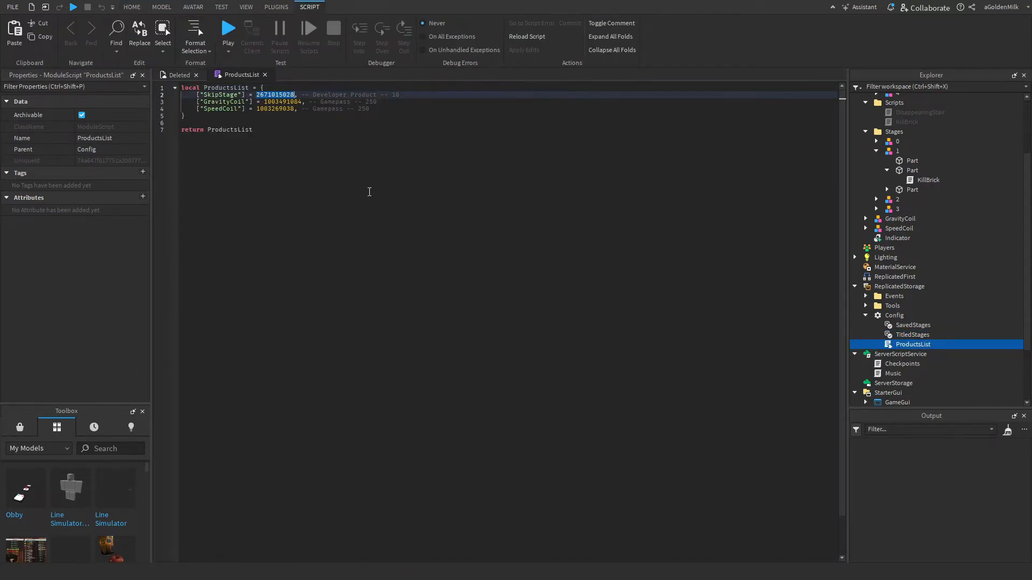
double_click(222, 95)
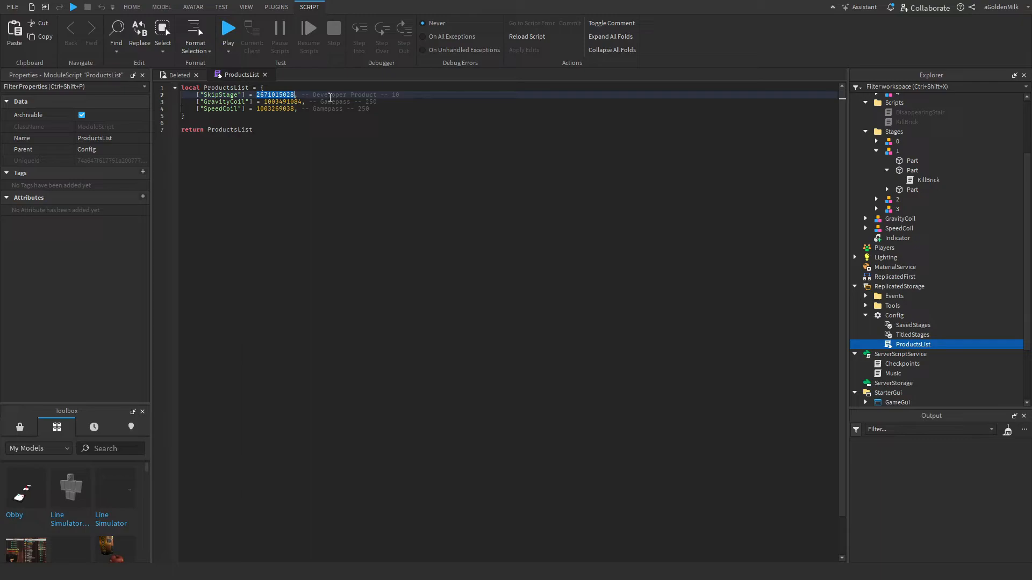
double_click(223, 101)
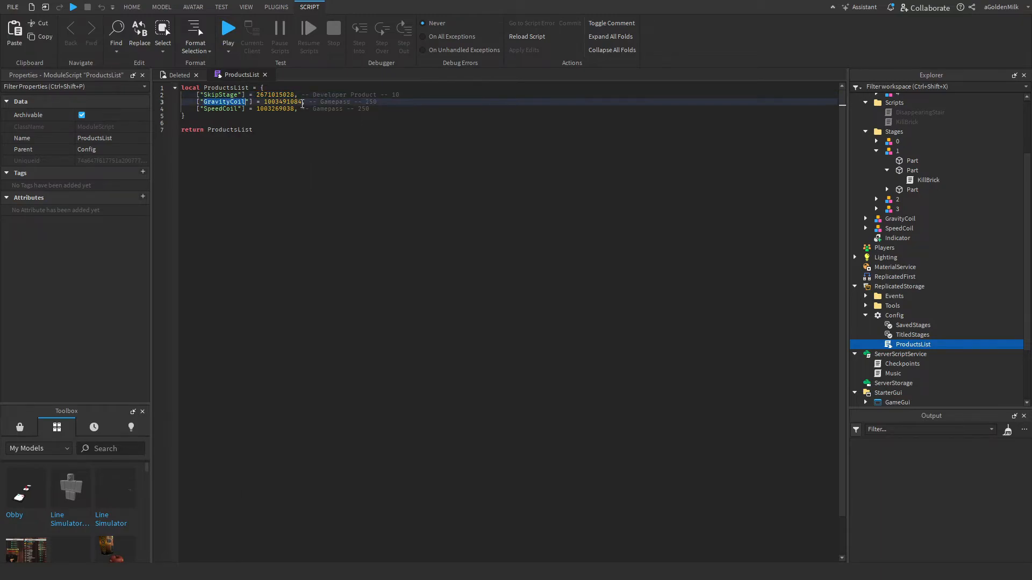
double_click(365, 101)
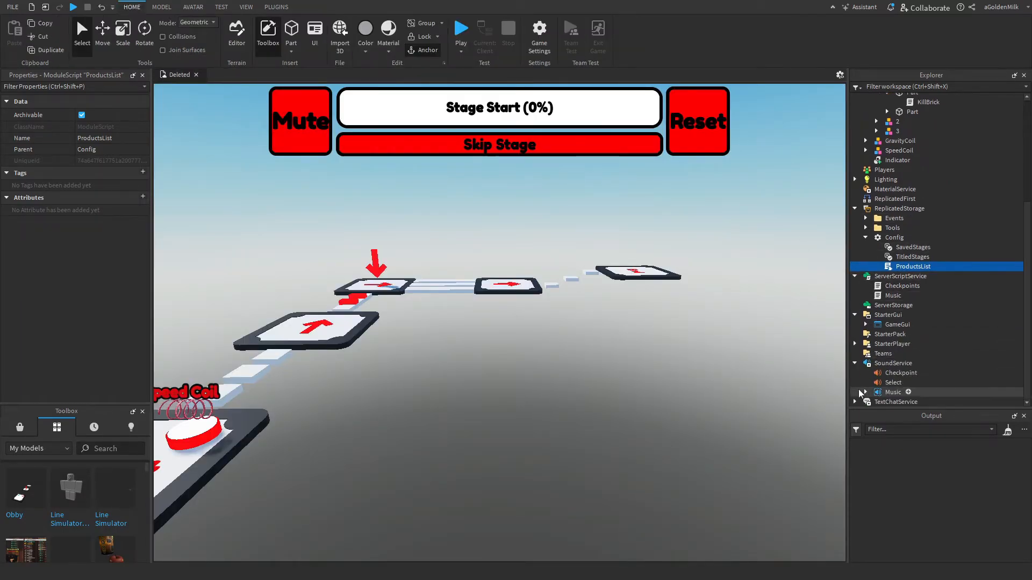
left_click(902, 373)
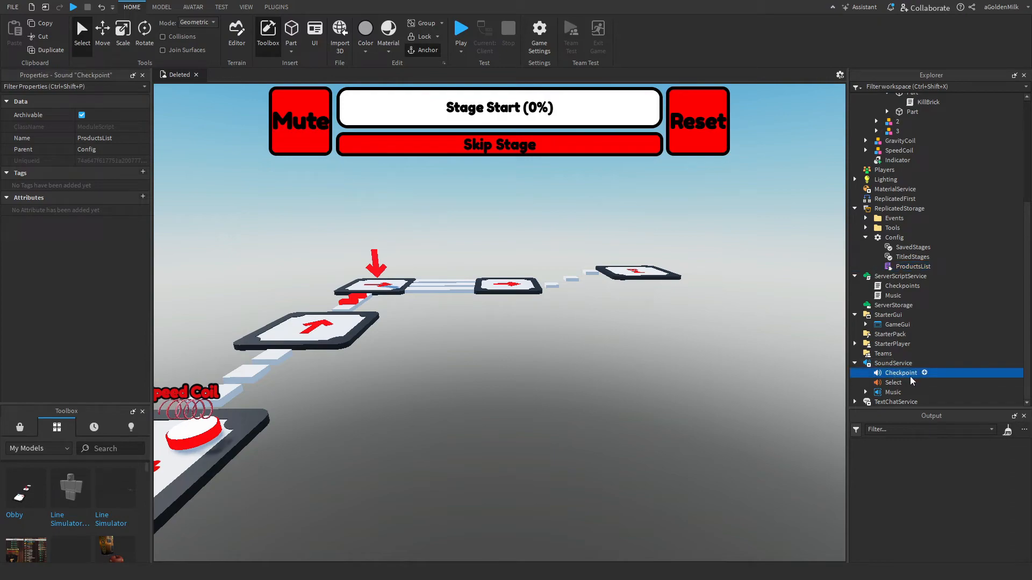
left_click(901, 373)
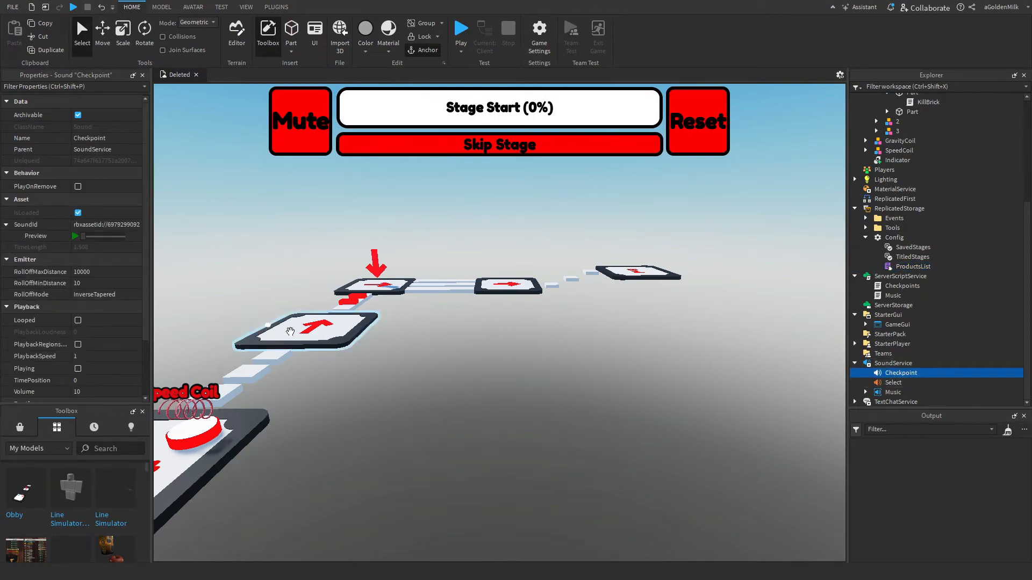
left_click(894, 383)
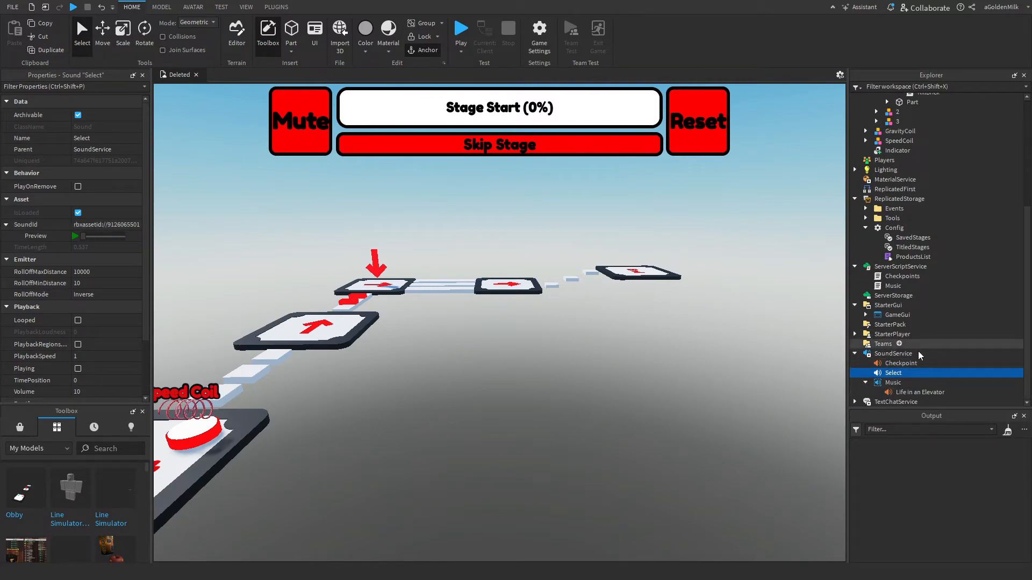
left_click(921, 393)
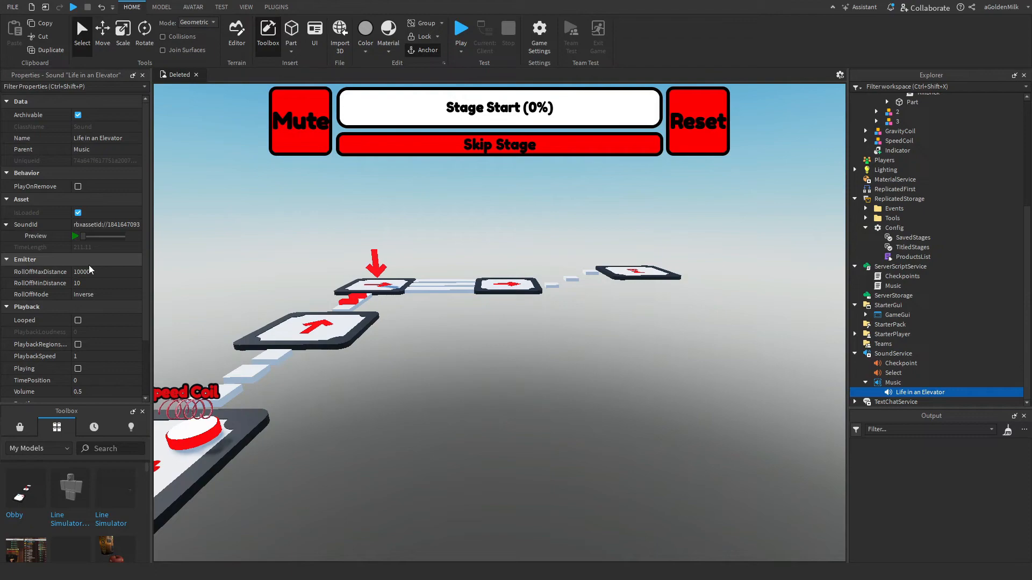
scroll("down", 3)
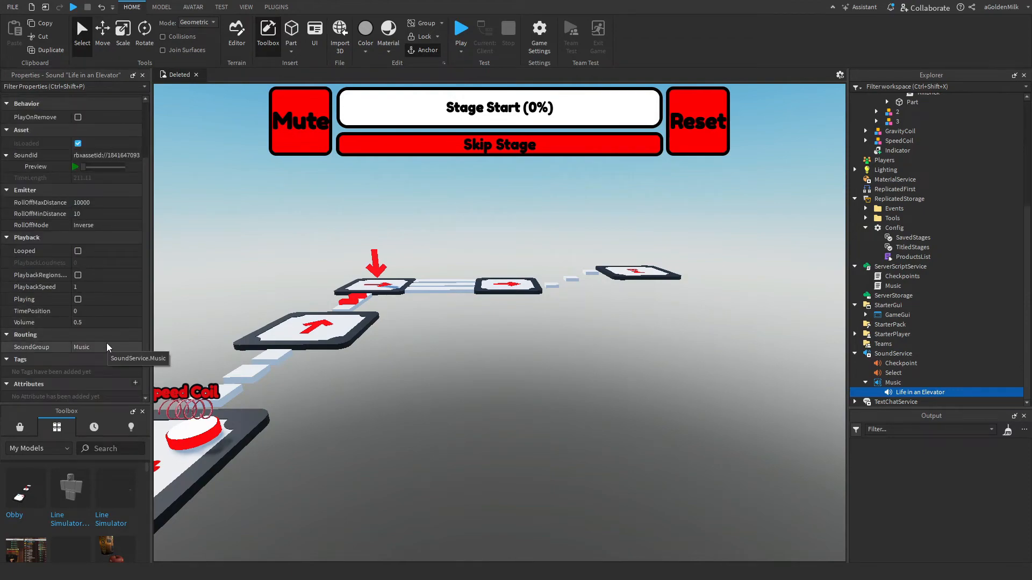
left_click(32, 347)
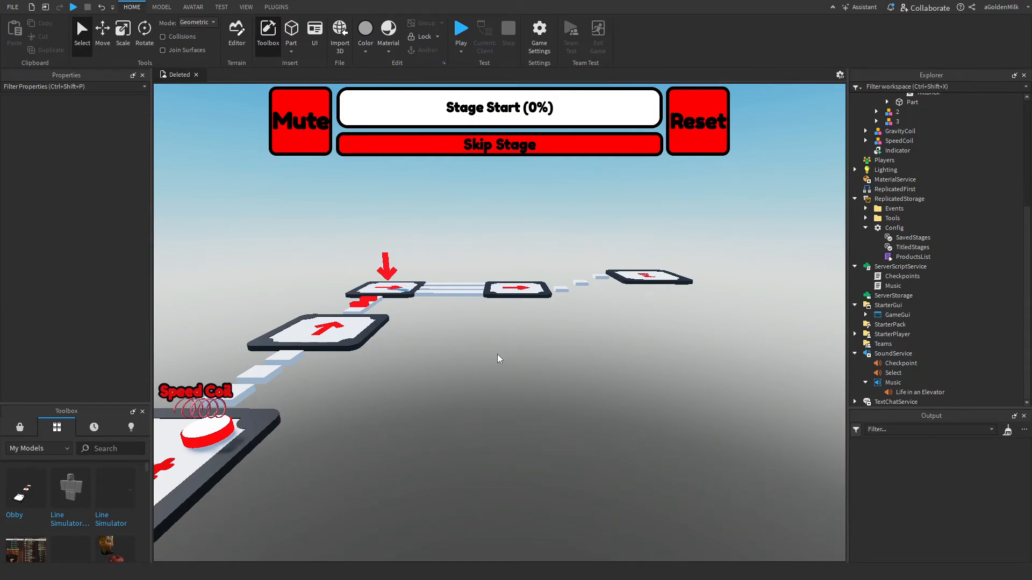
Start a playtest and dismiss the already-owned item message.
left_click(460, 29)
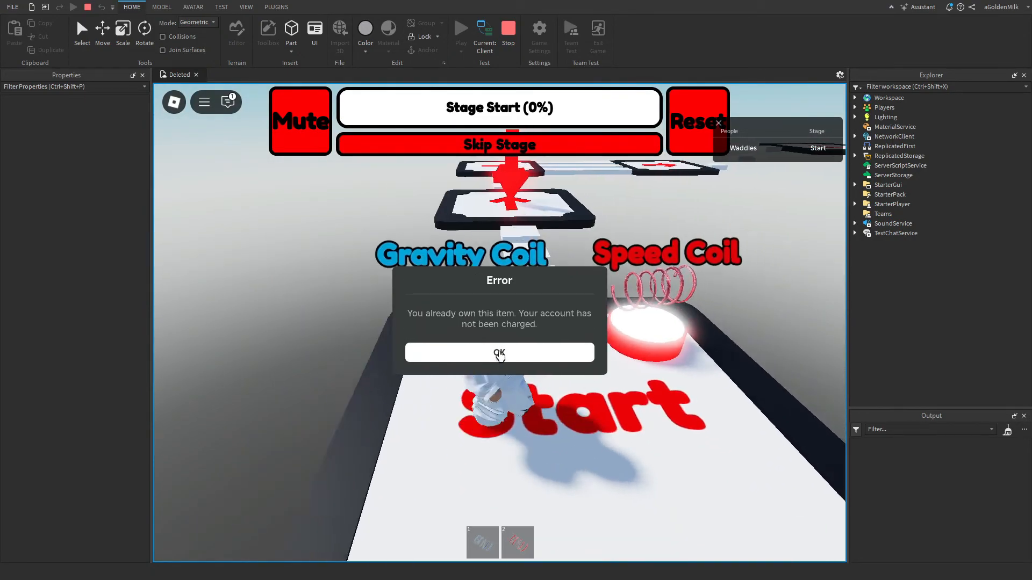
left_click(499, 353)
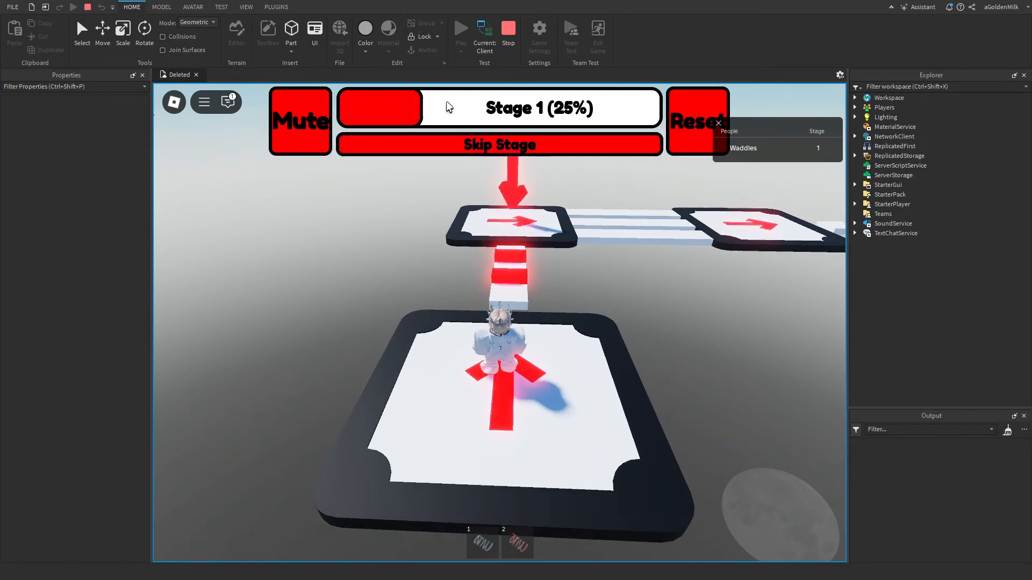
Mute and unmute the music, then complete a Skip Stage test purchase.
left_click(300, 122)
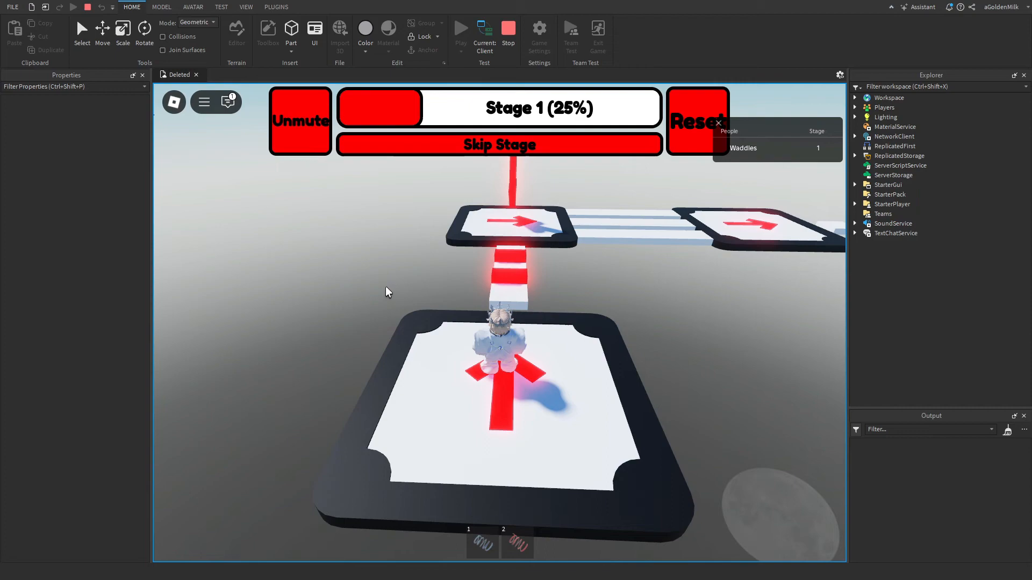
left_click(300, 122)
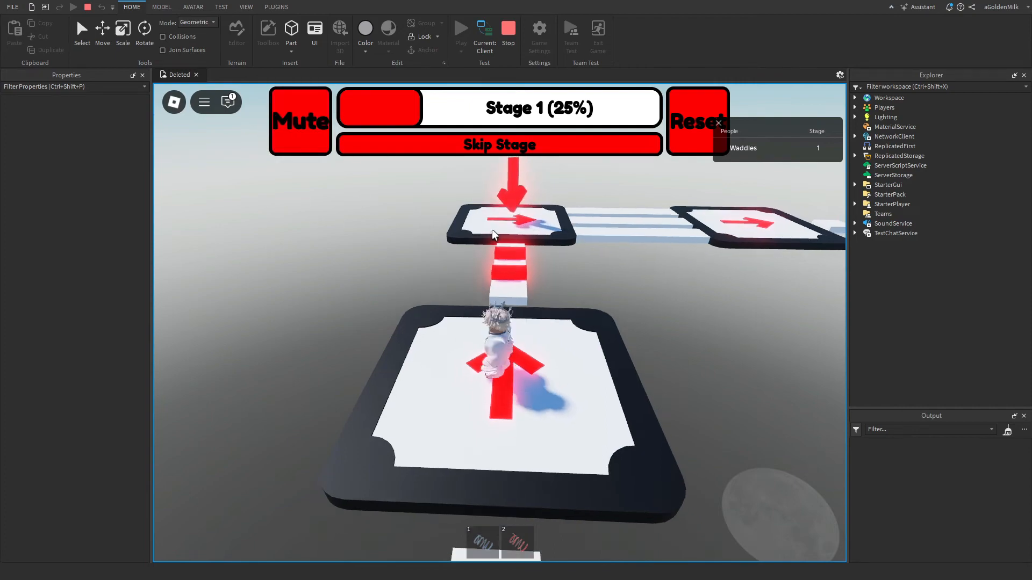
left_click(499, 144)
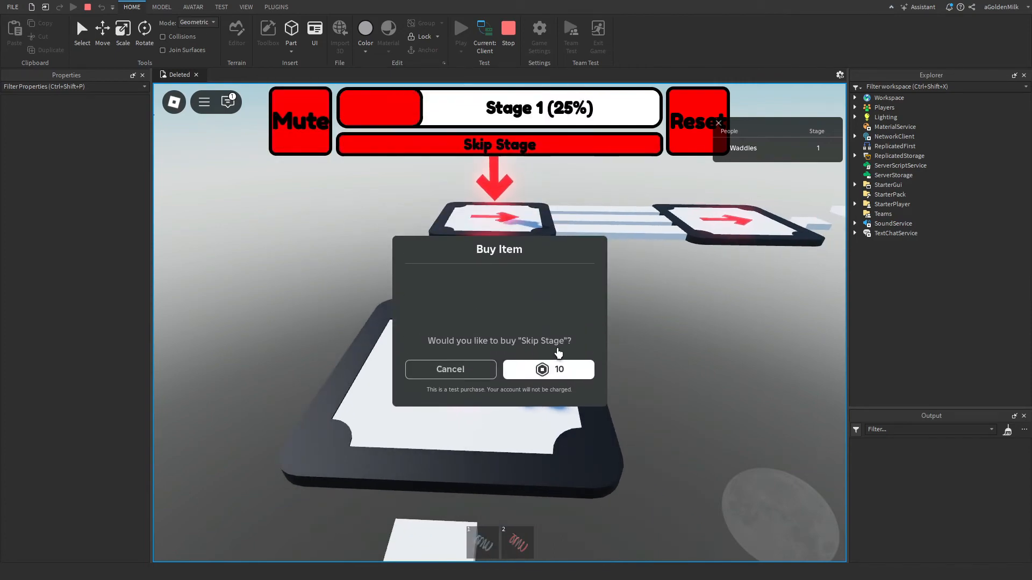
left_click(549, 369)
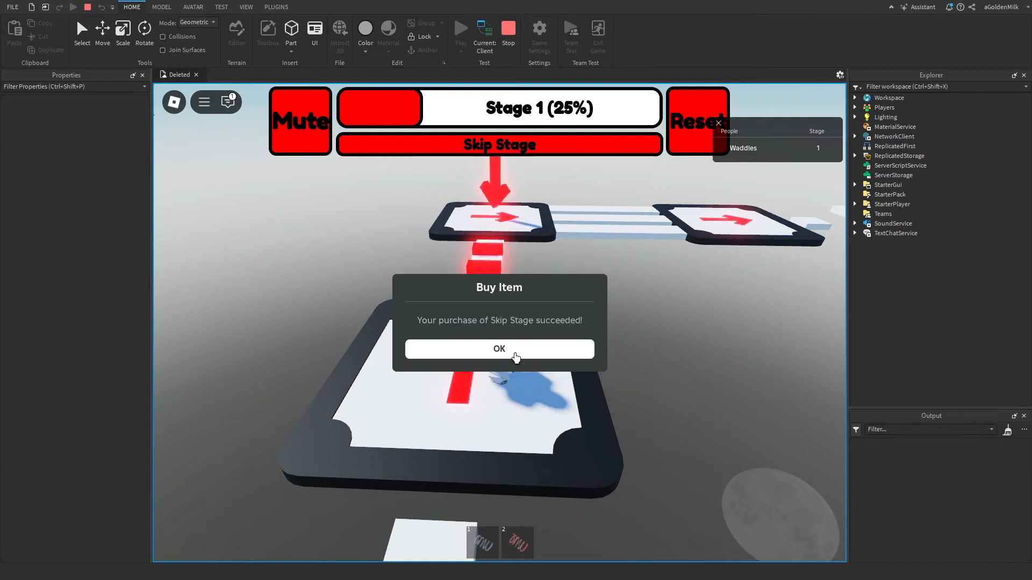
left_click(499, 349)
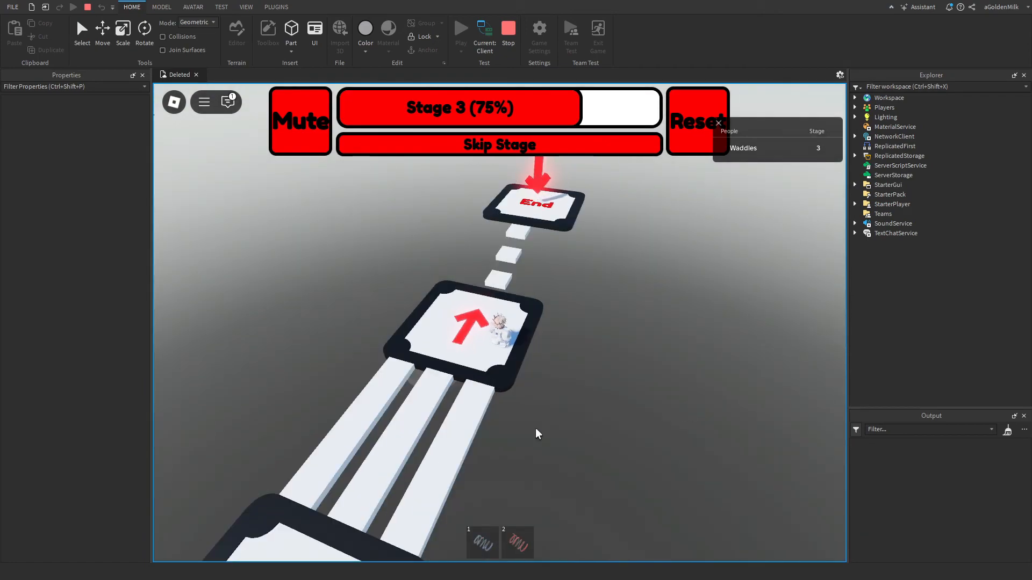
mouse_move(524, 415)
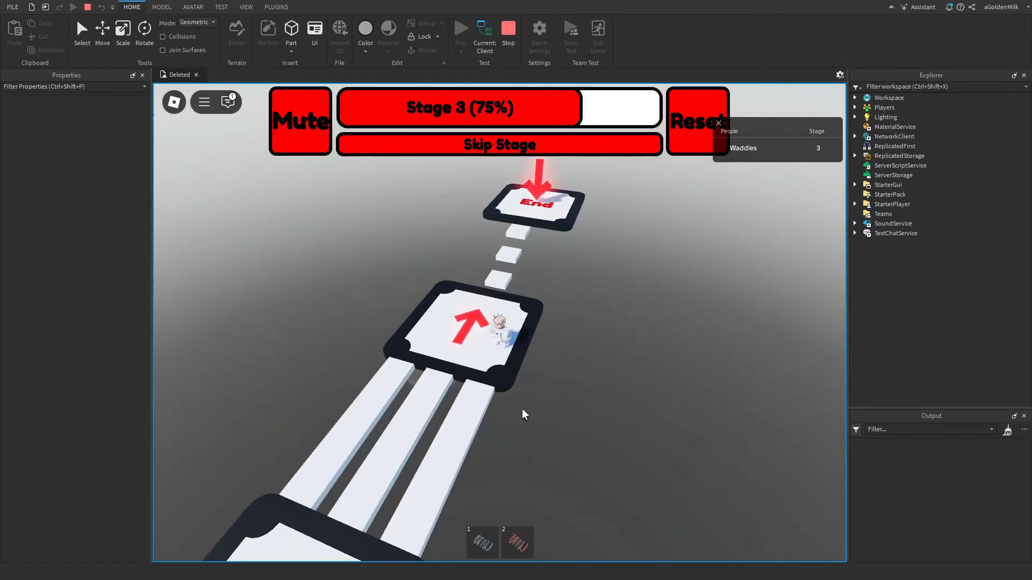